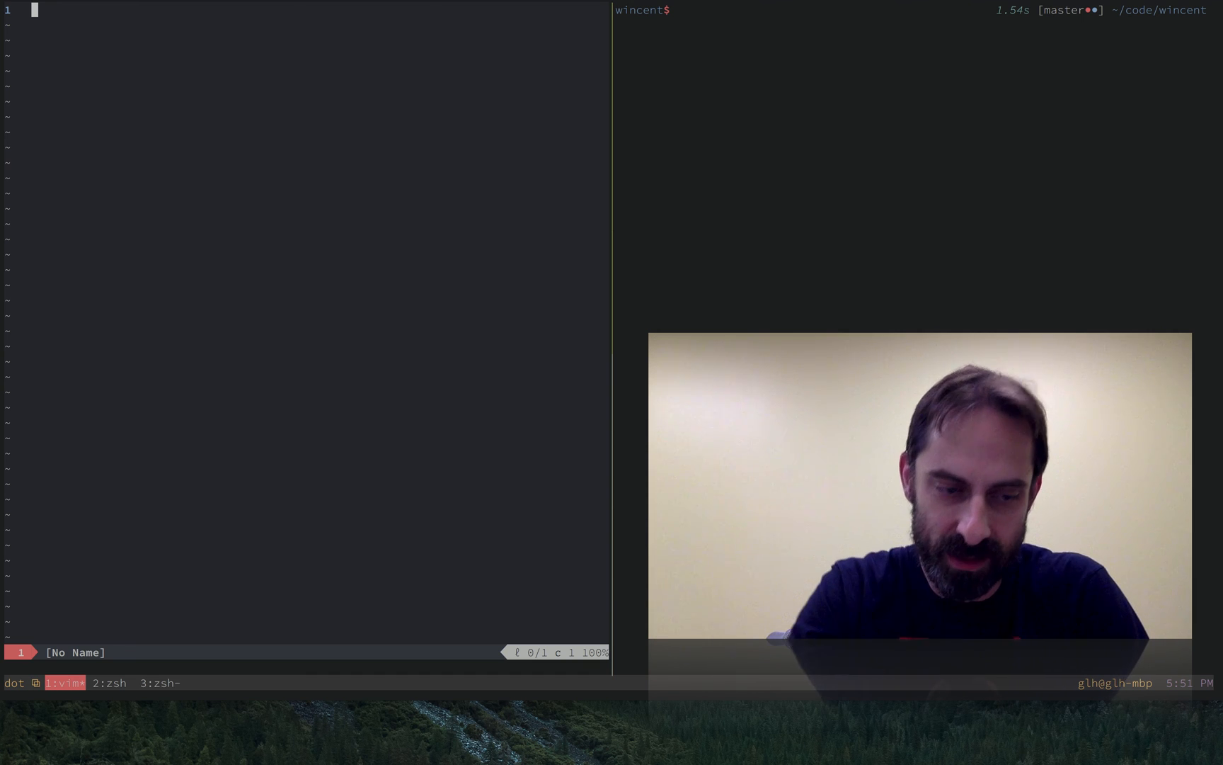
Open the dotfiles 'install' script in Vim and move to its numbered header comments.
type("install")
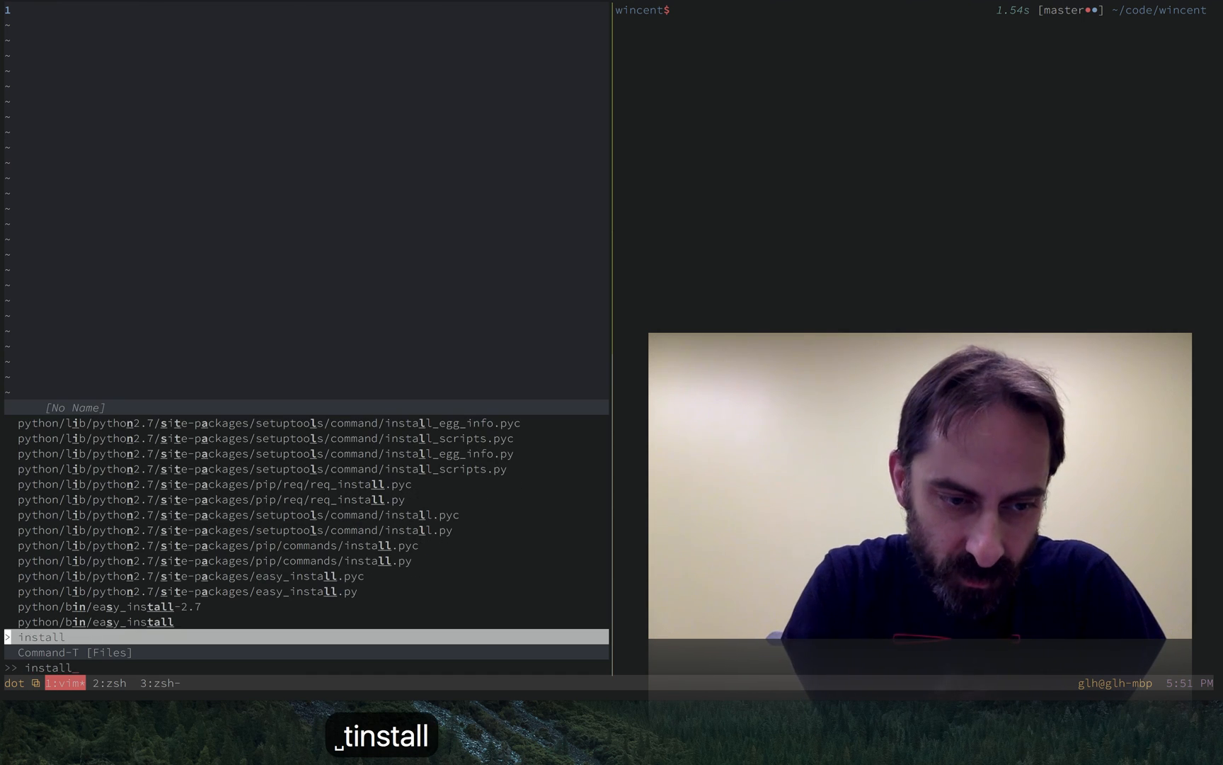
key("Enter")
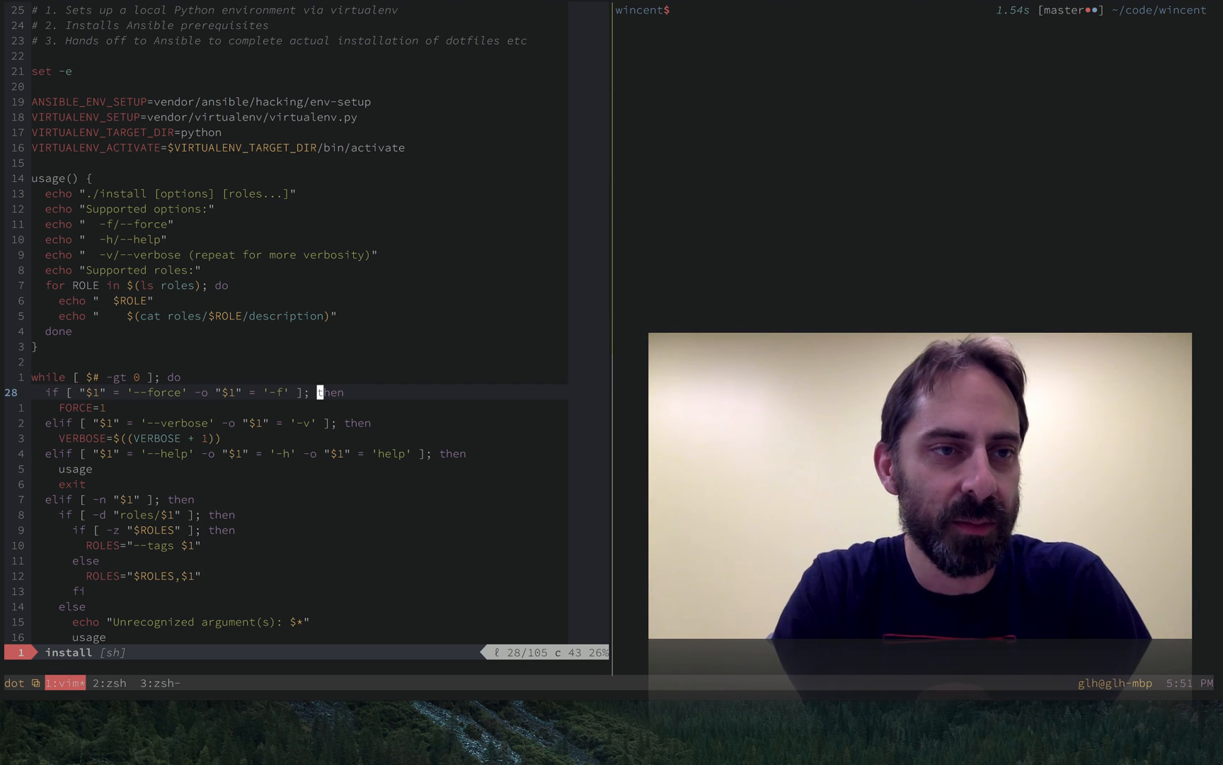
key("gg")
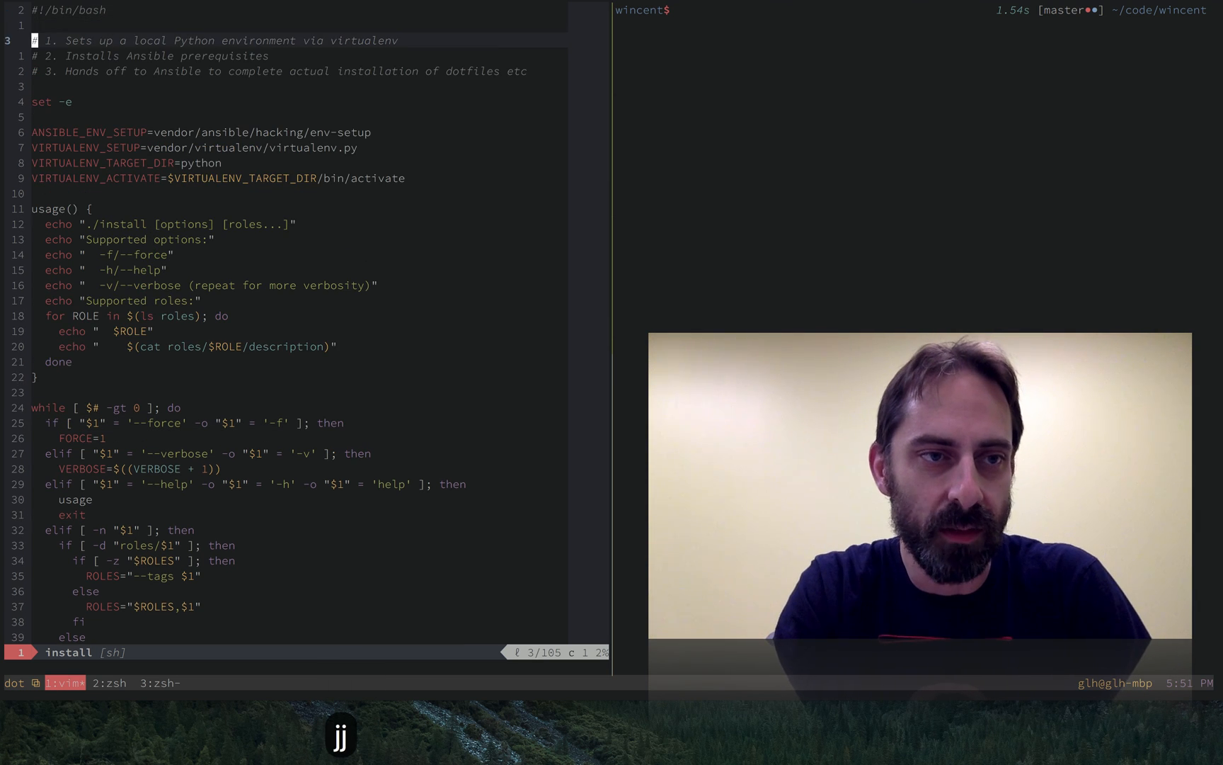
key("j")
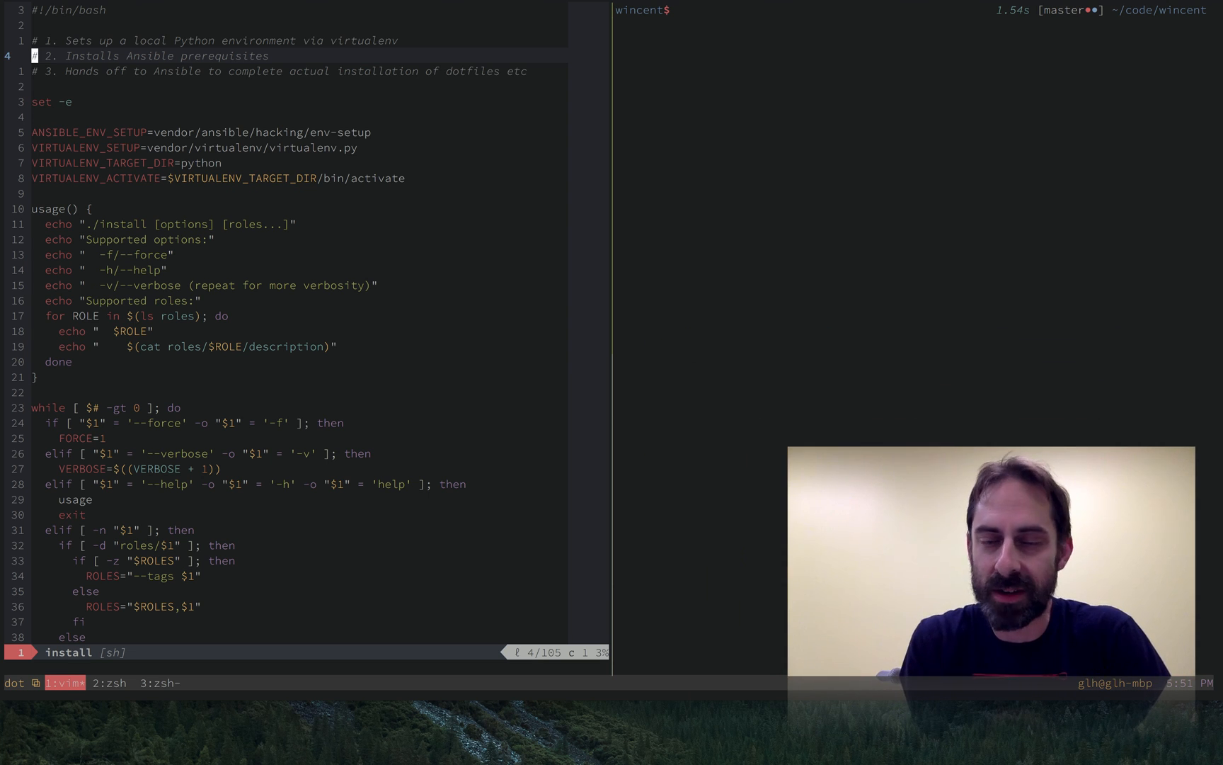
key("cmd+tab")
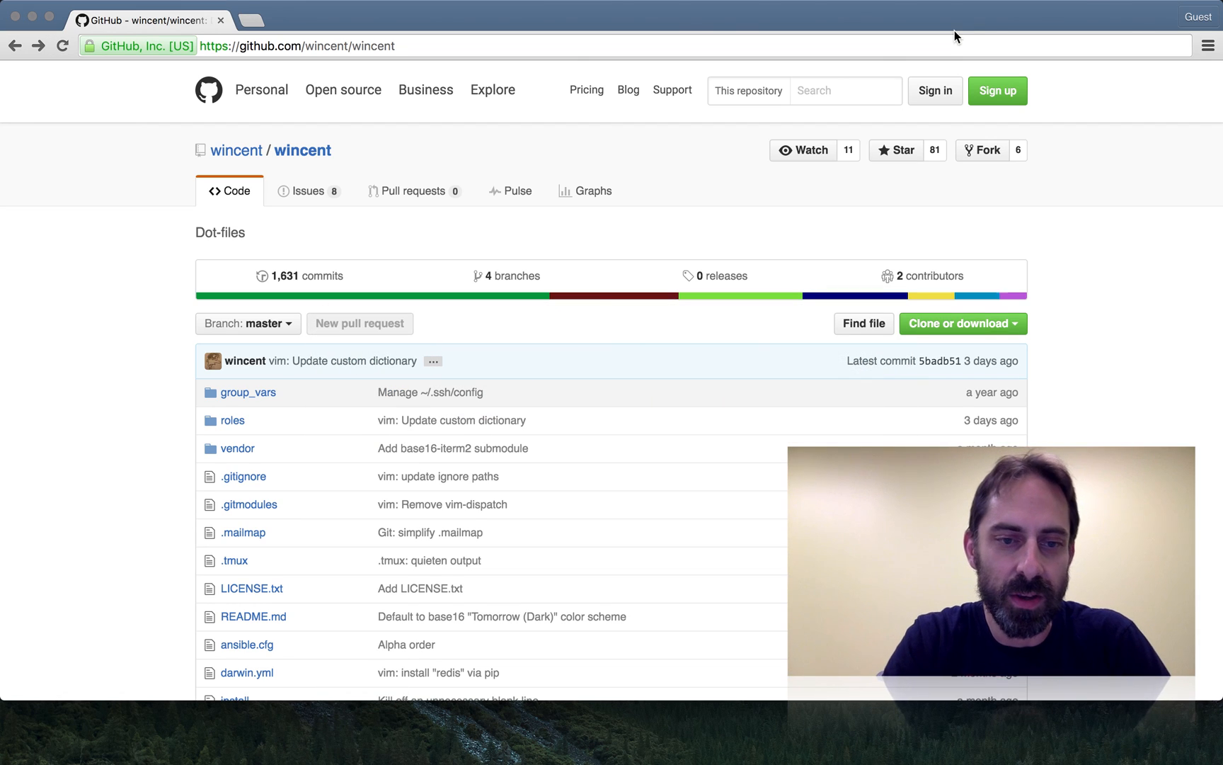
Scroll the dotfiles repository file list on GitHub and open the 'roles' folder.
scroll("down", 3)
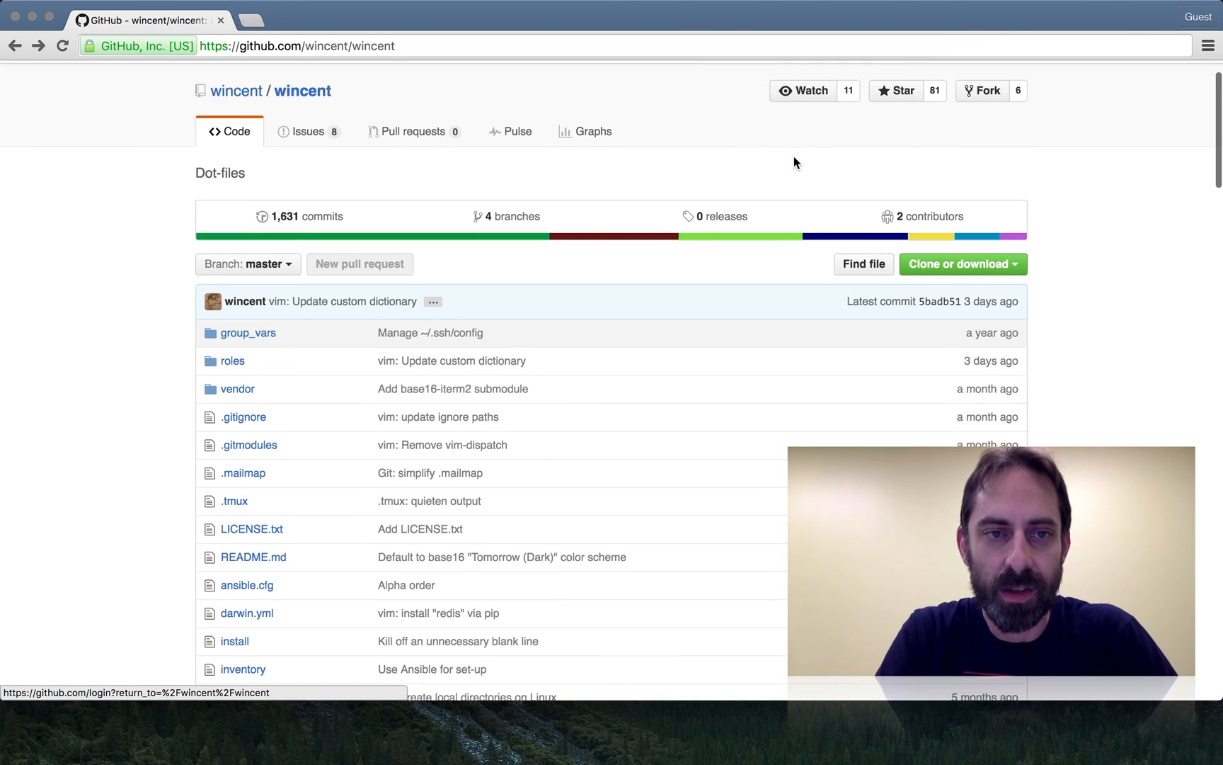
scroll("down", 3)
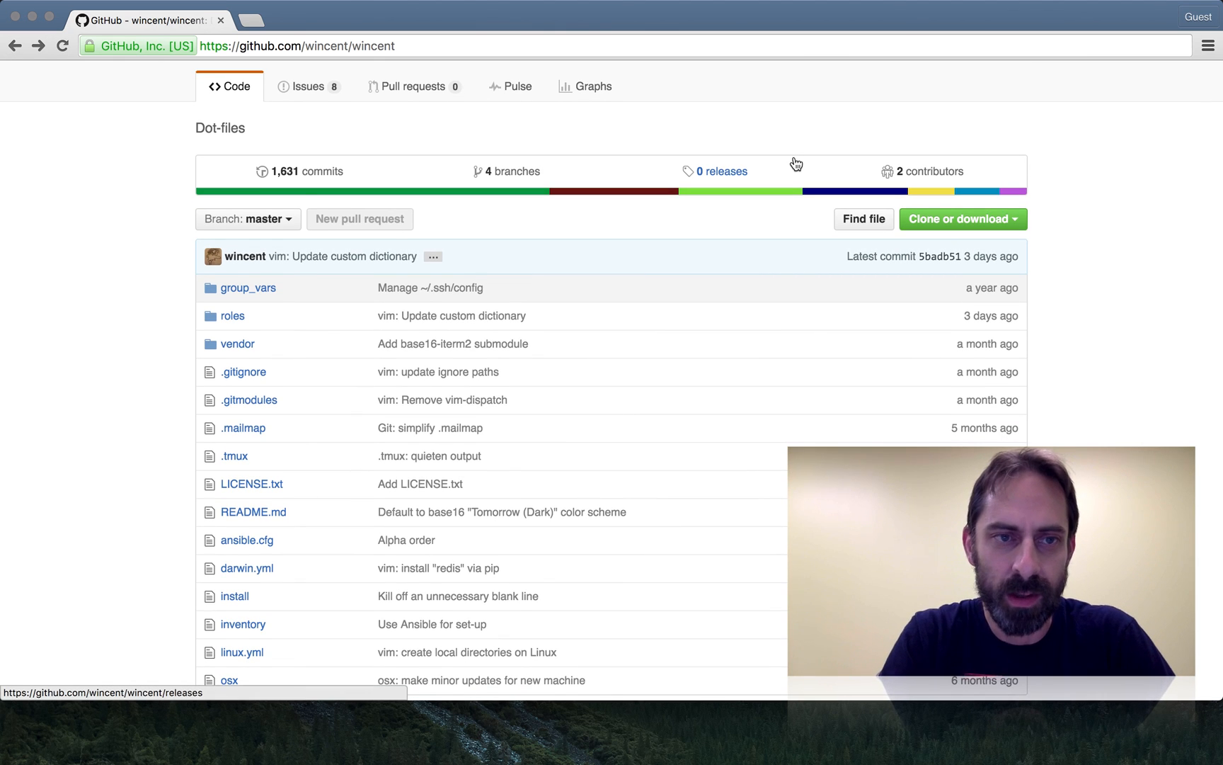
scroll("down", 3)
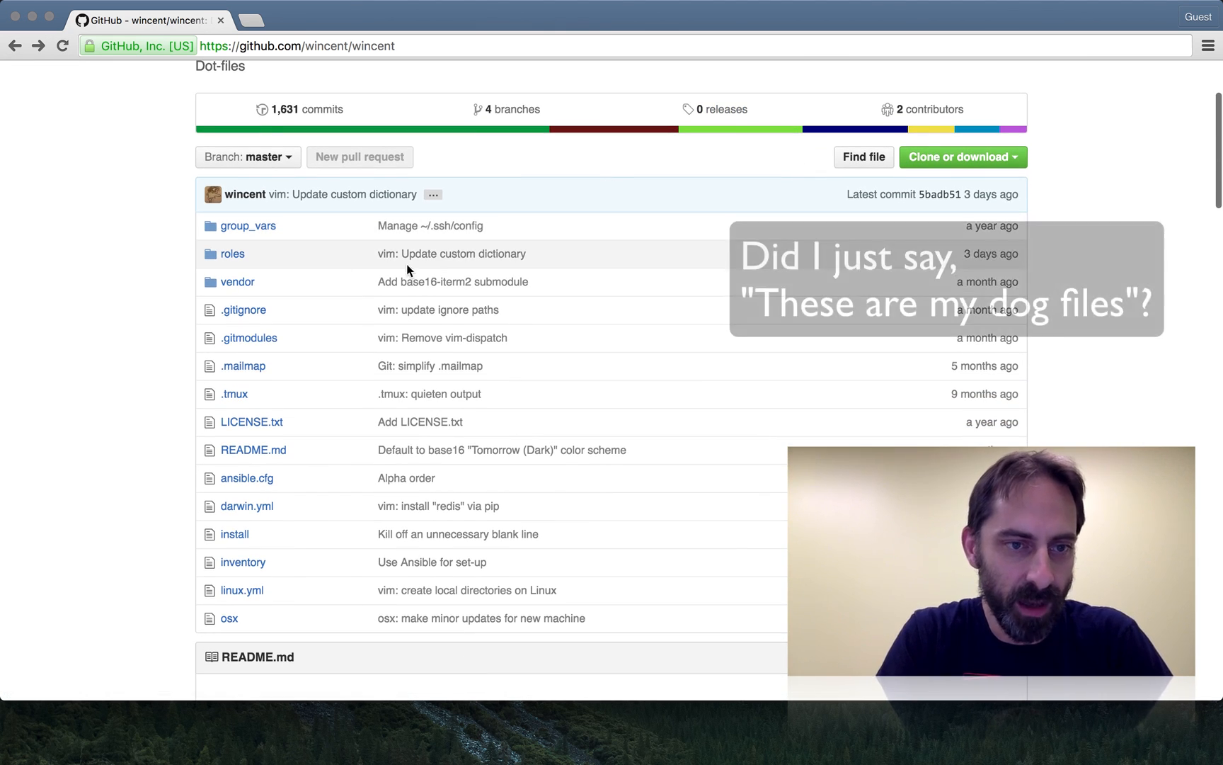
mouse_move(234, 257)
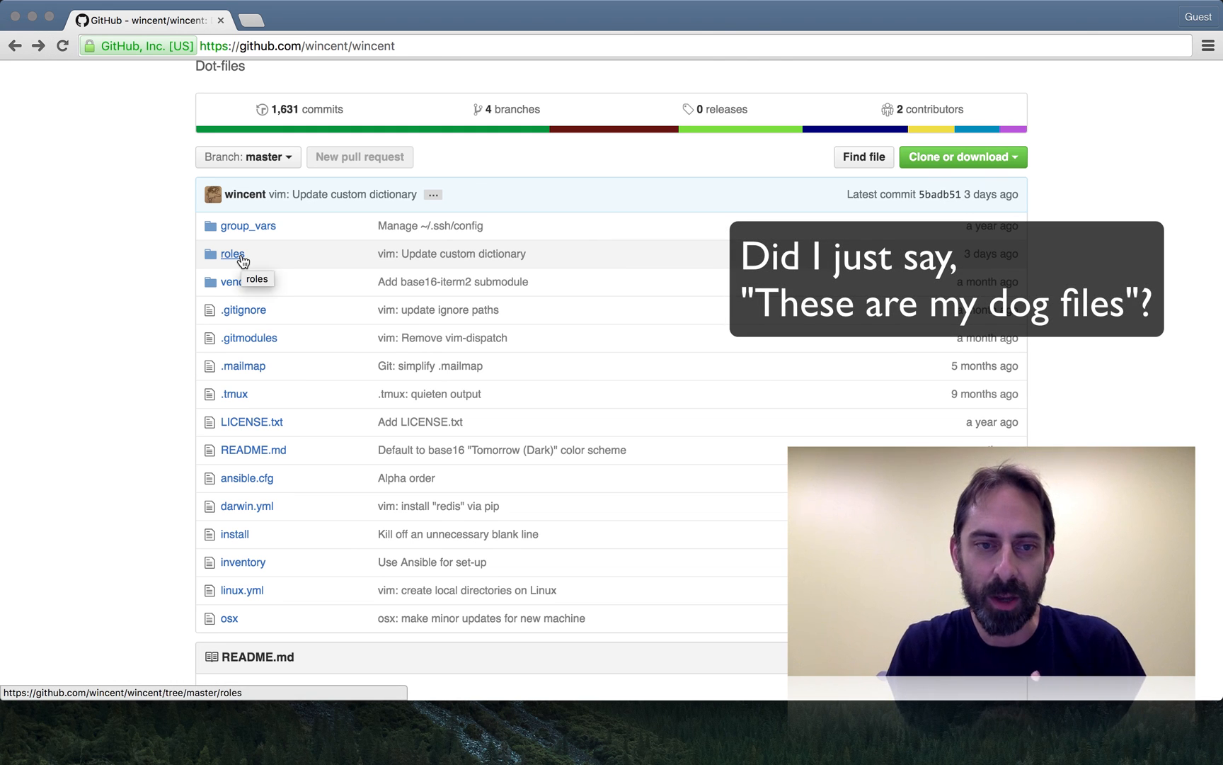
left_click(231, 254)
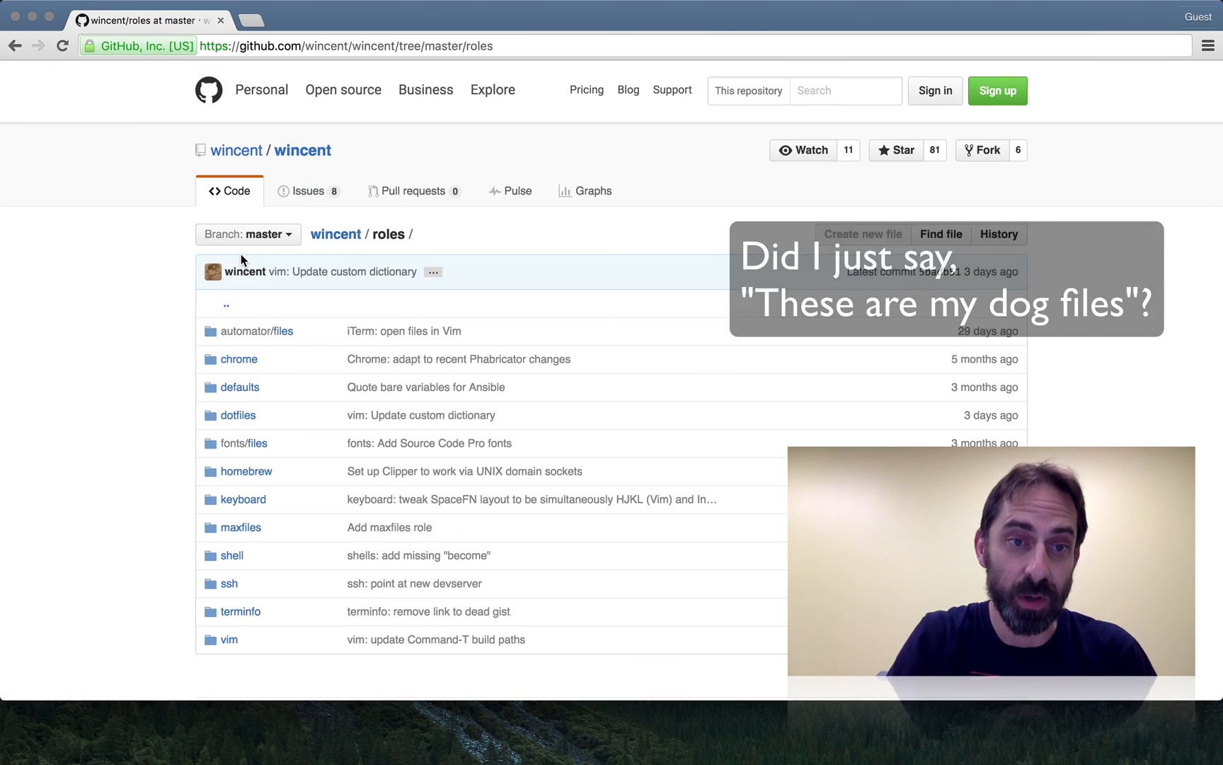
scroll("down", 3)
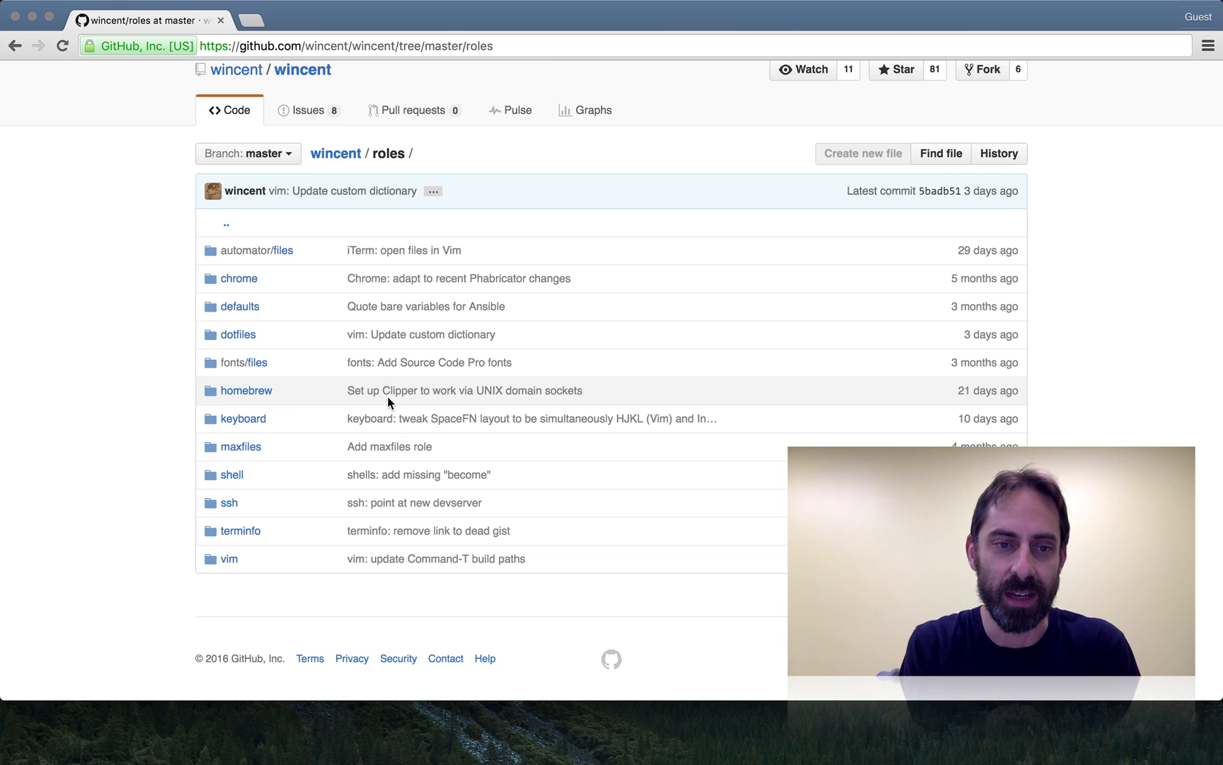
mouse_move(332, 405)
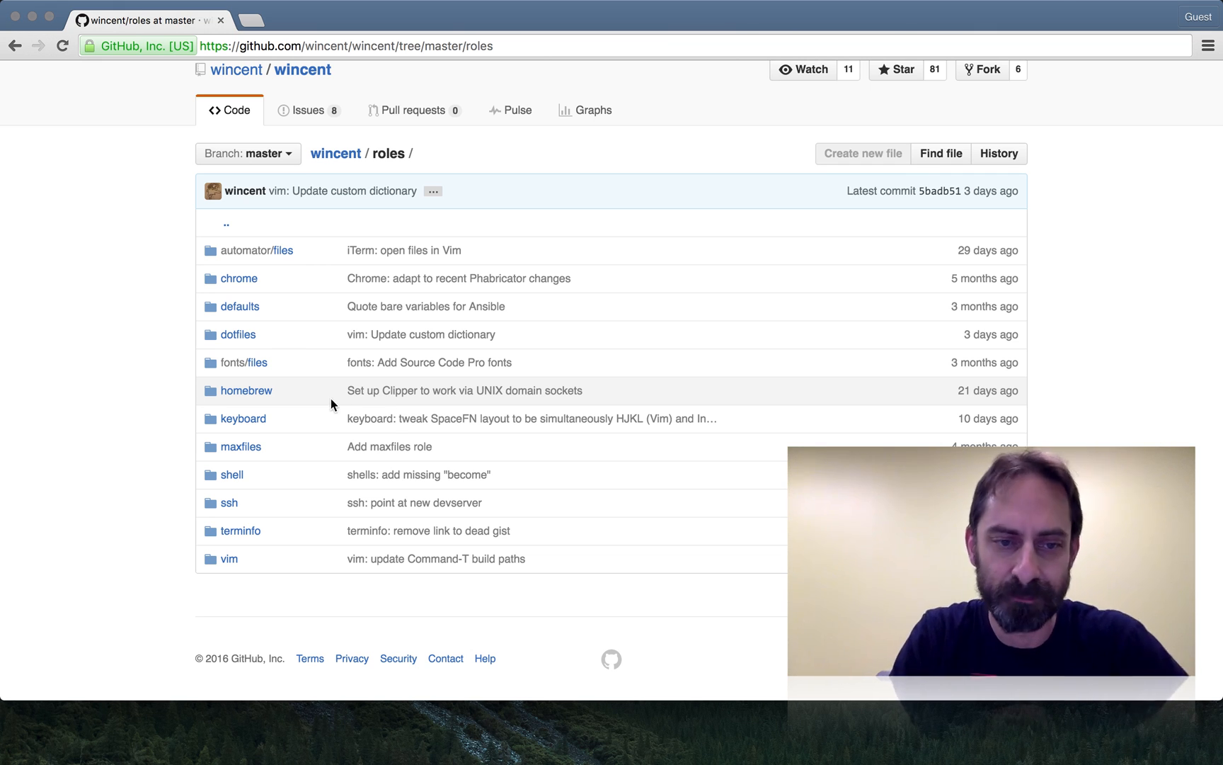
mouse_move(277, 540)
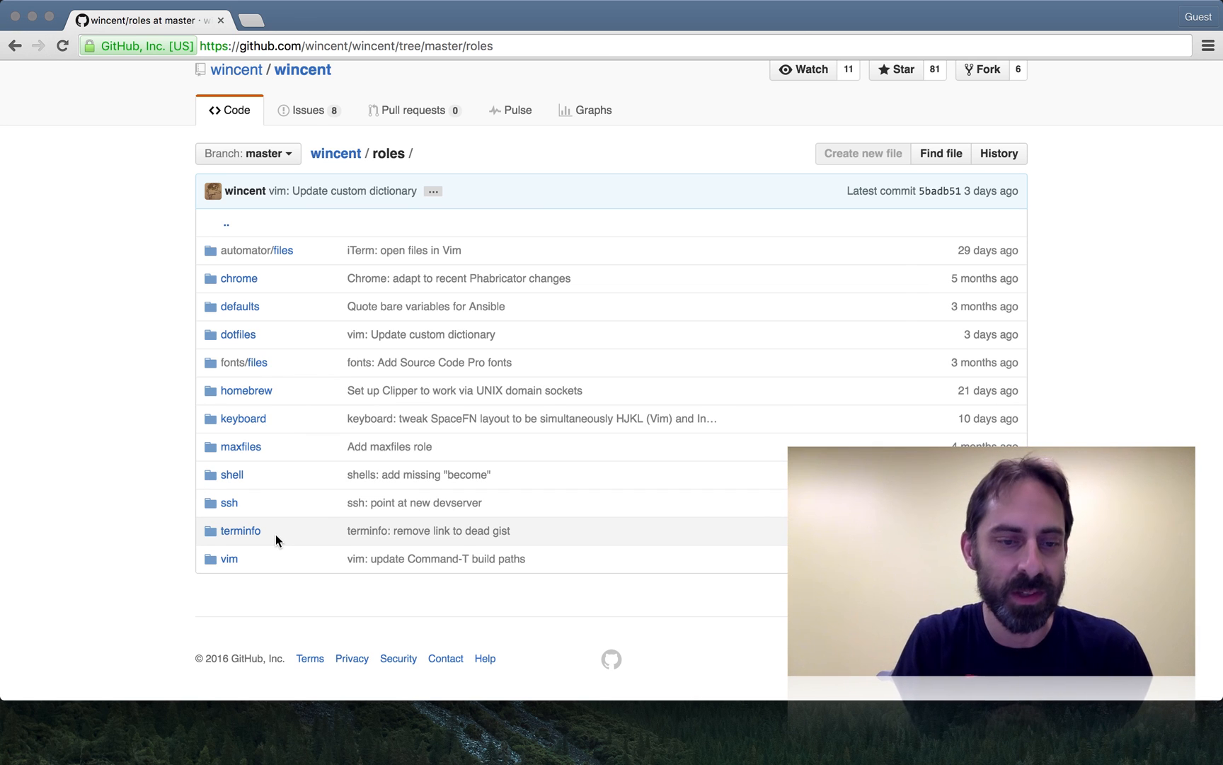
mouse_move(253, 540)
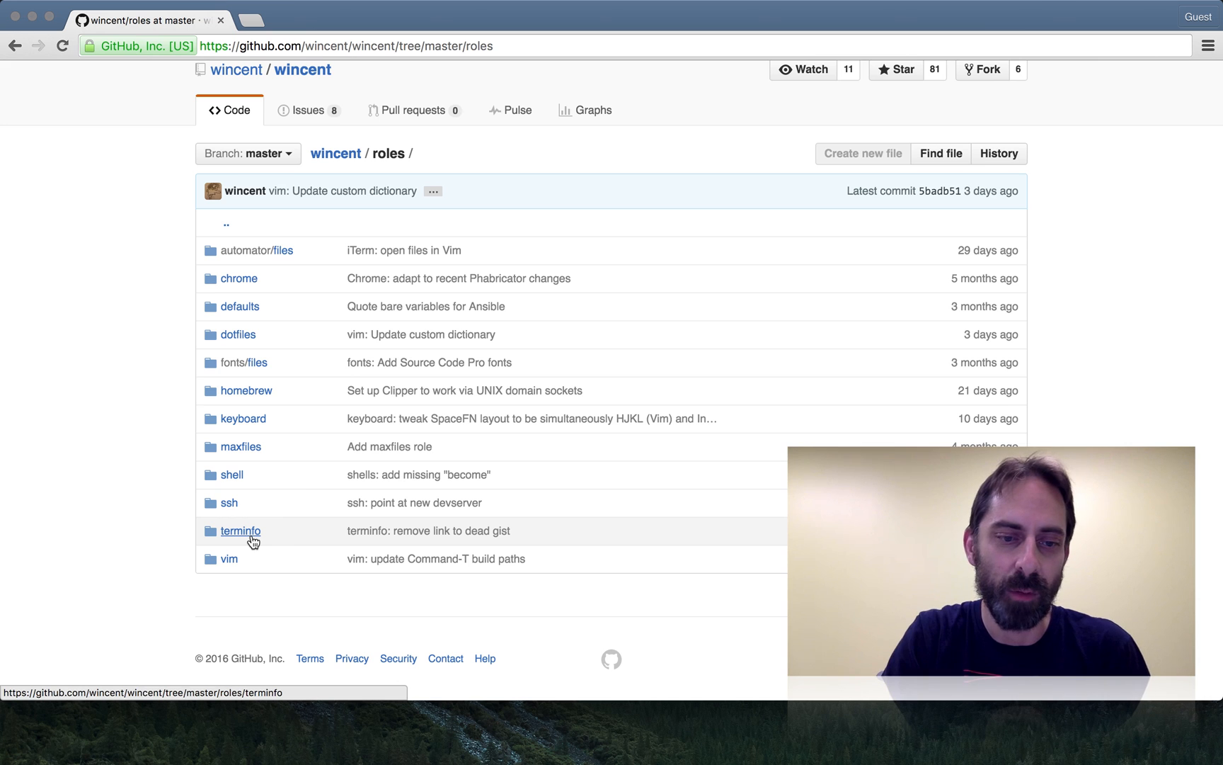
Open the 'terminfo' role folder and scroll to its README on italic escape sequences.
left_click(240, 531)
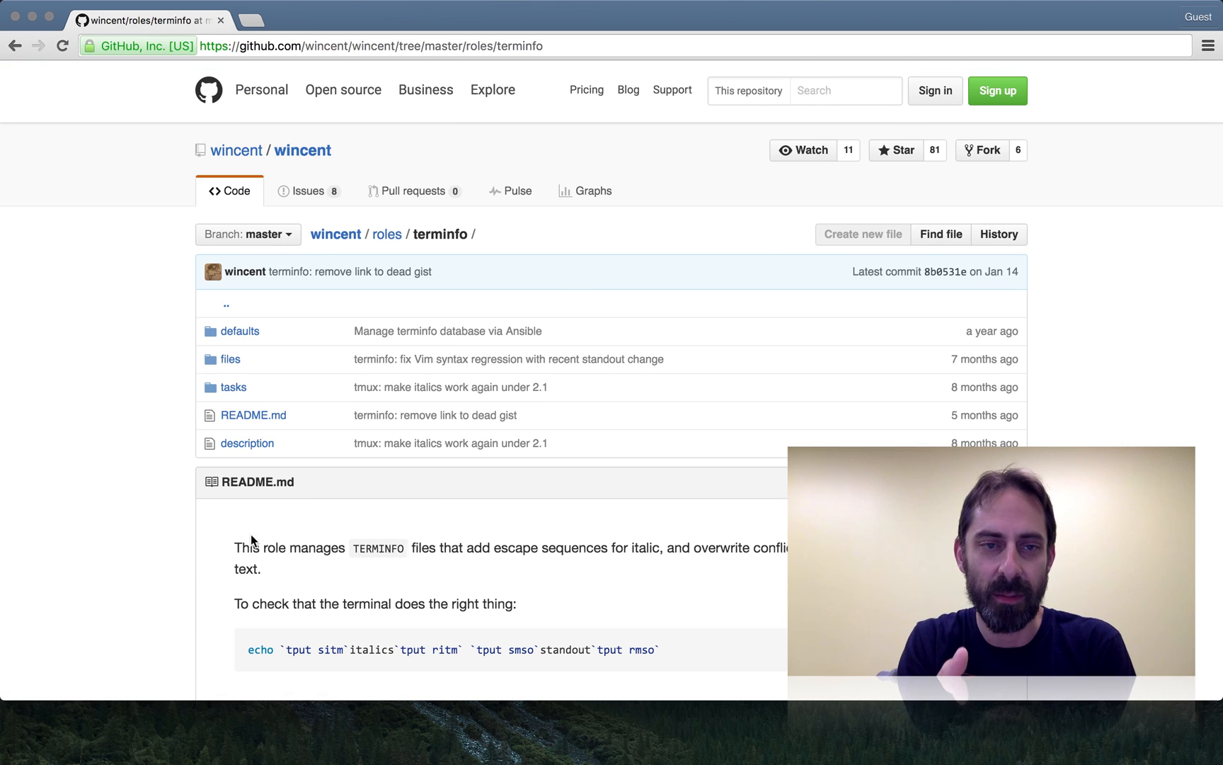
scroll("down", 3)
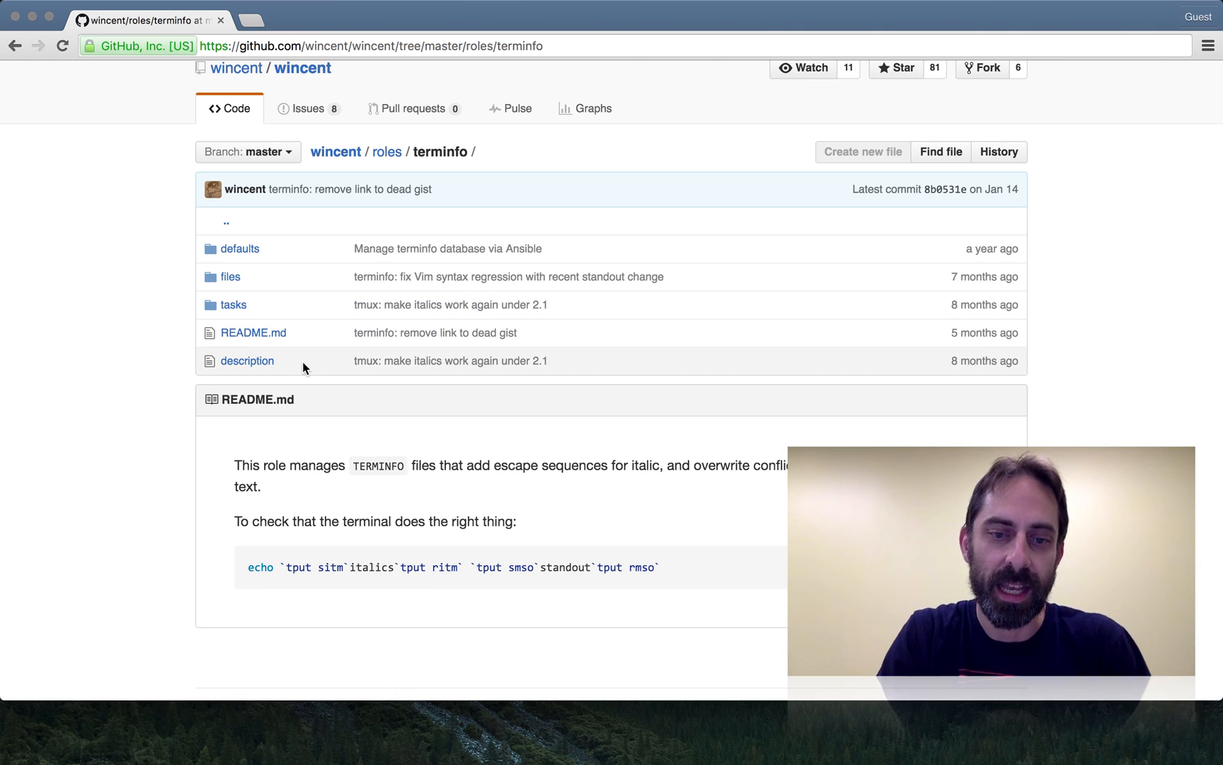
mouse_move(340, 434)
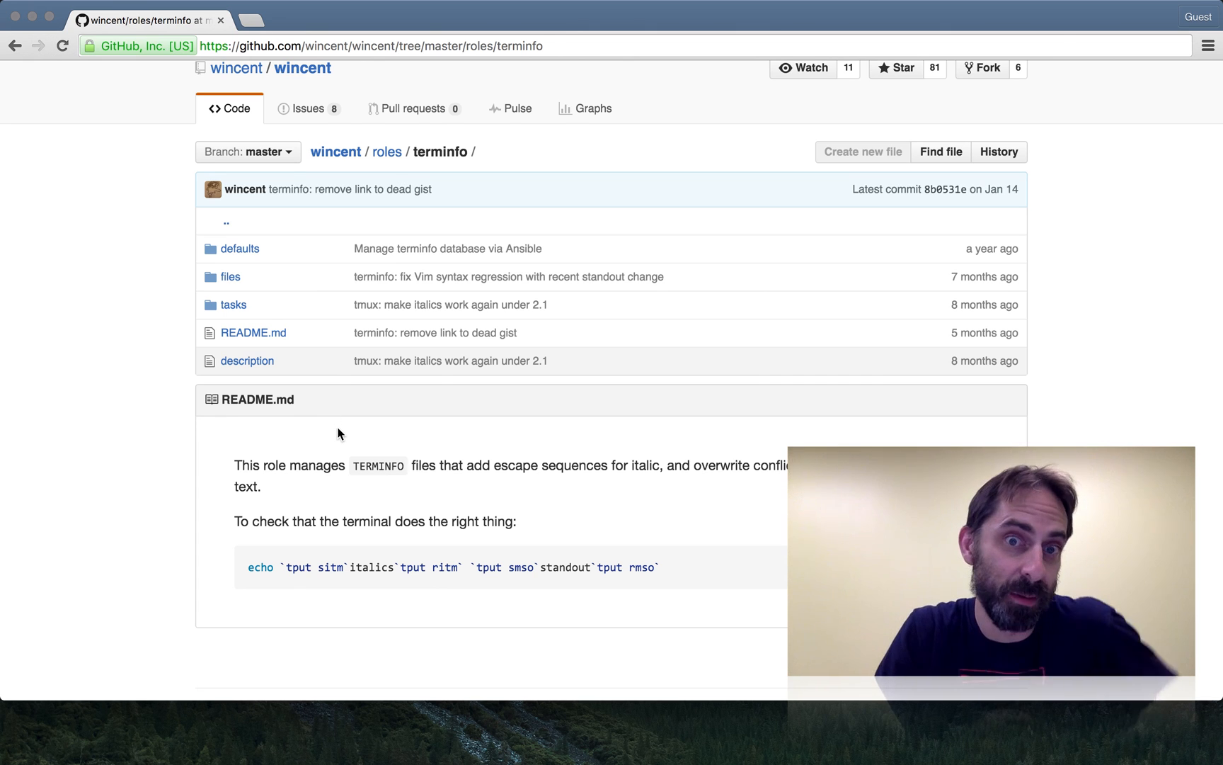
mouse_move(235, 304)
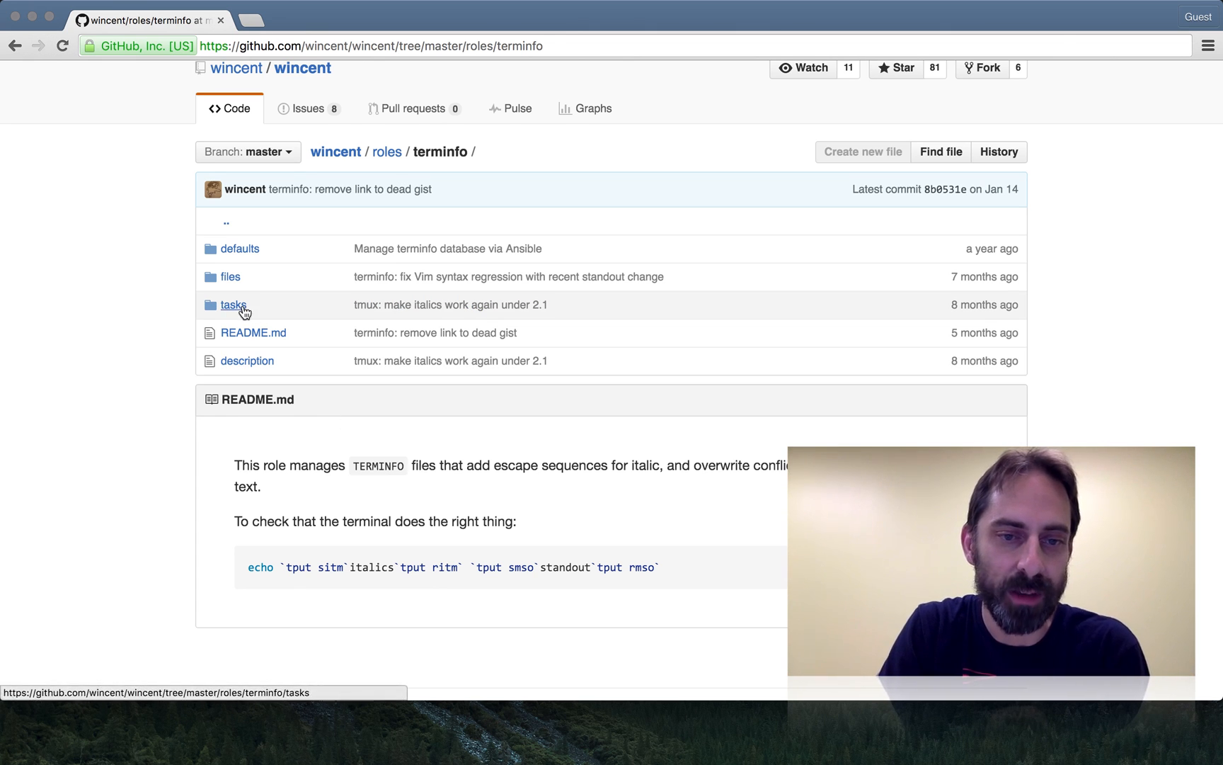
Open tasks/main.yml in the terminfo role and highlight the 'tic' compile command.
left_click(233, 305)
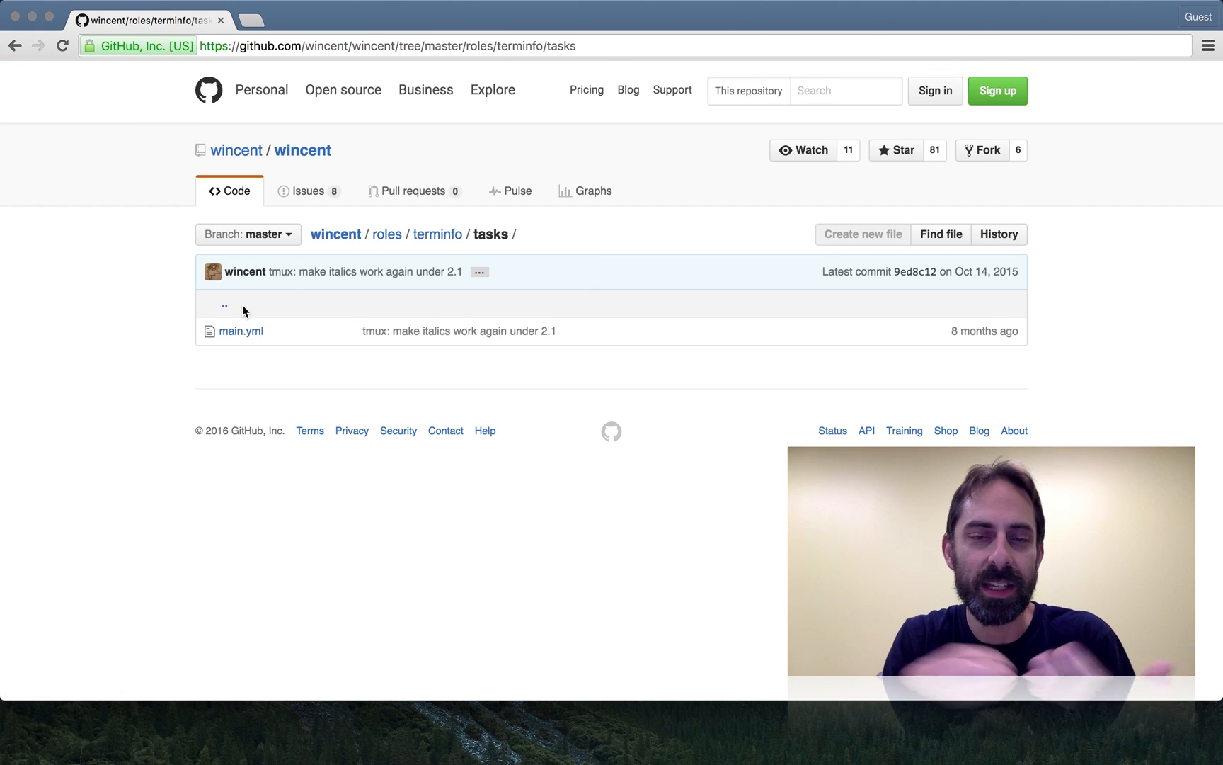
left_click(241, 331)
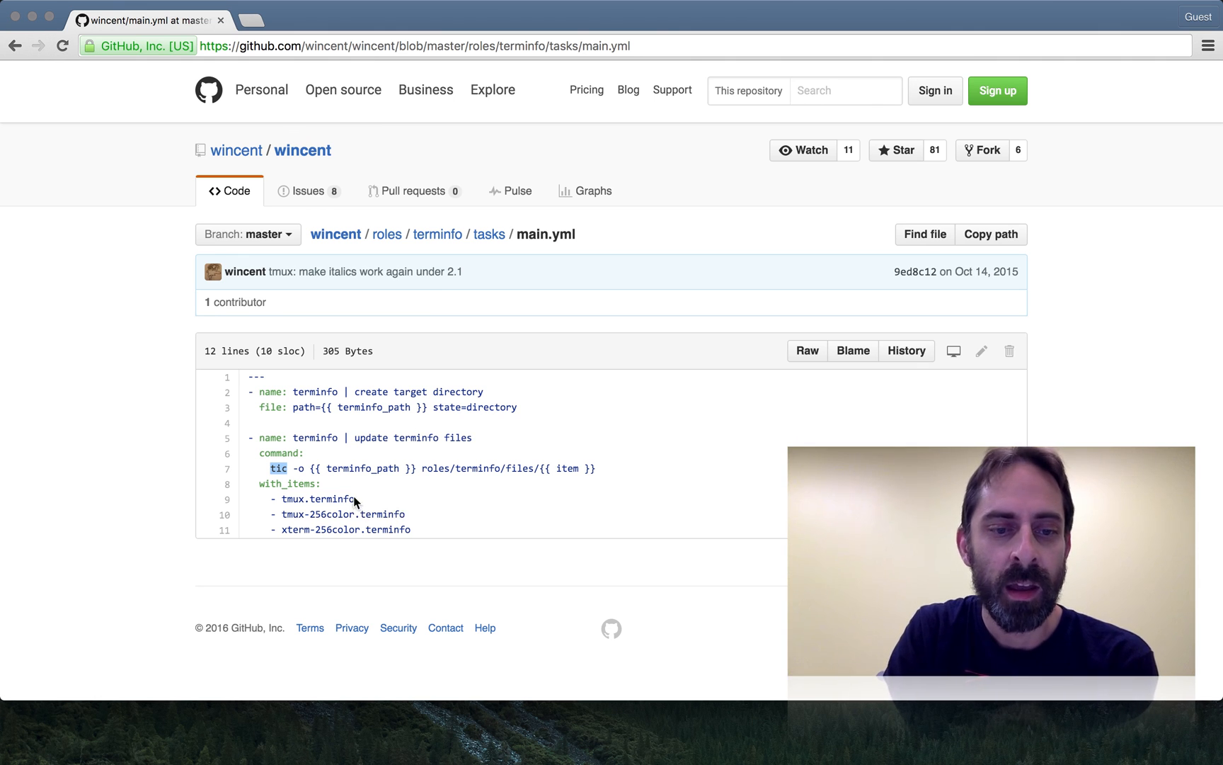
double_click(317, 498)
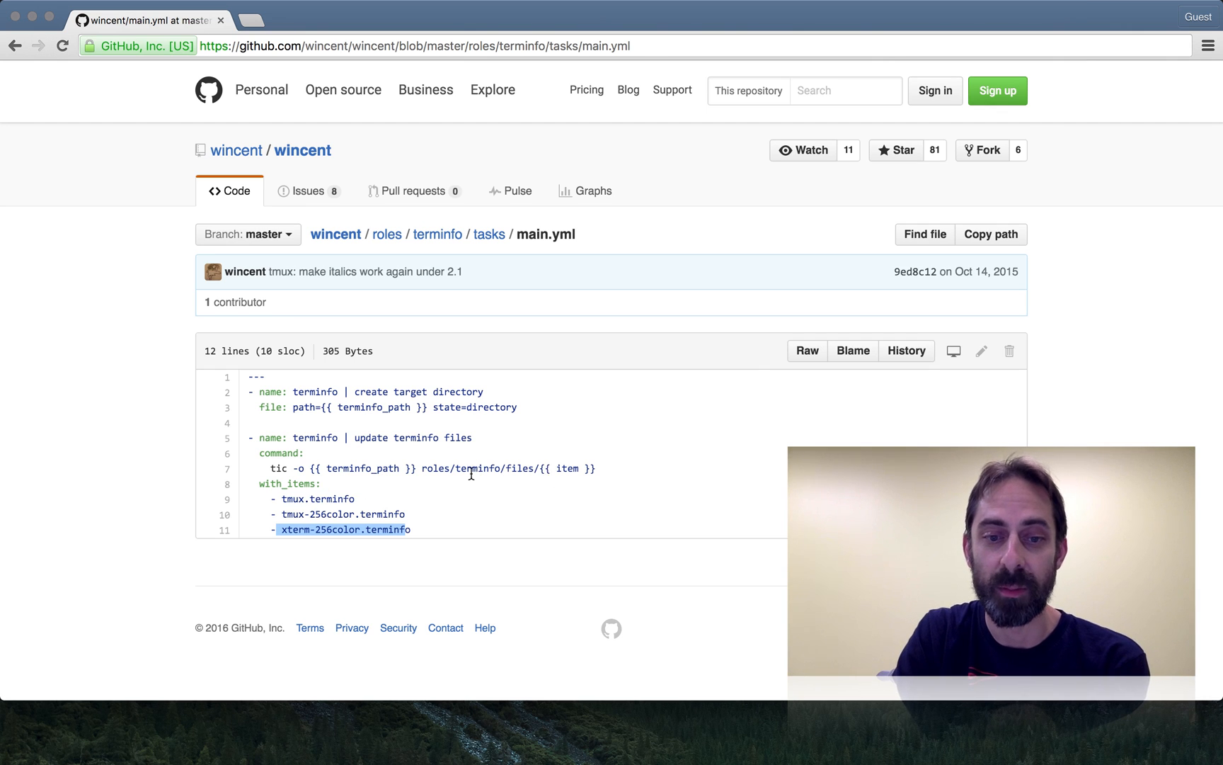
mouse_move(558, 480)
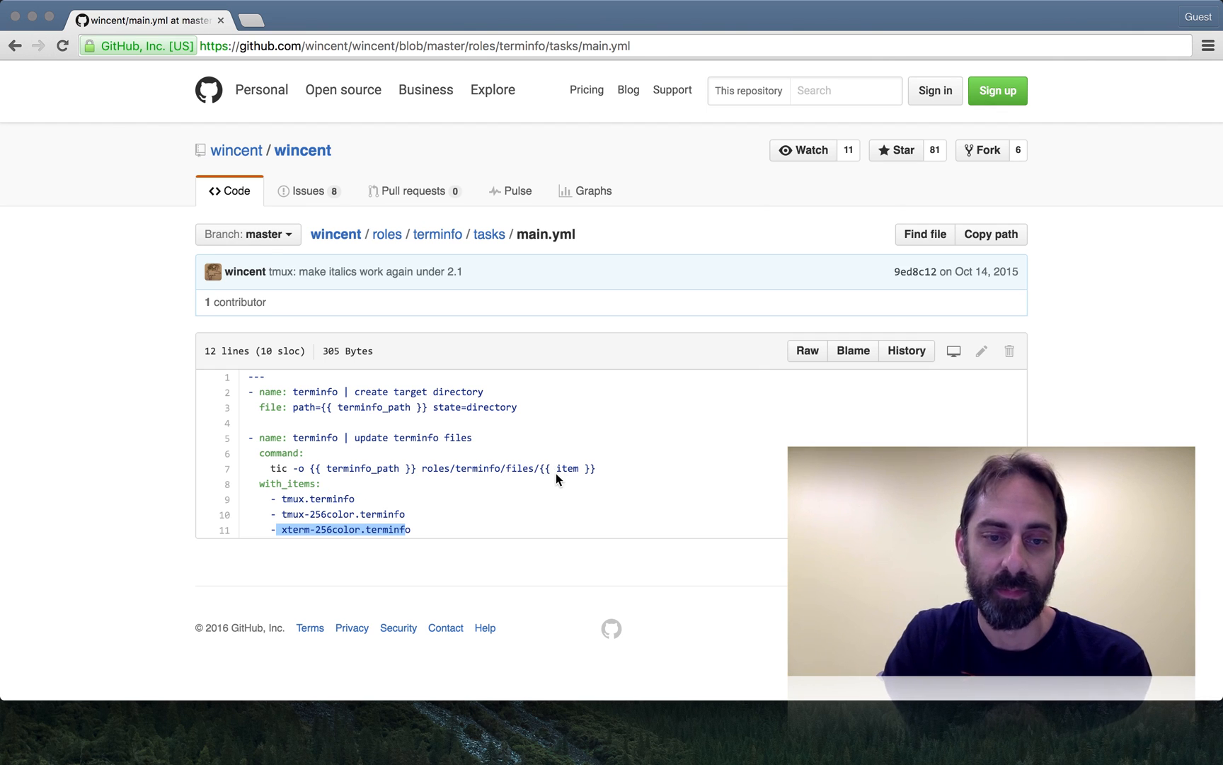
mouse_move(476, 242)
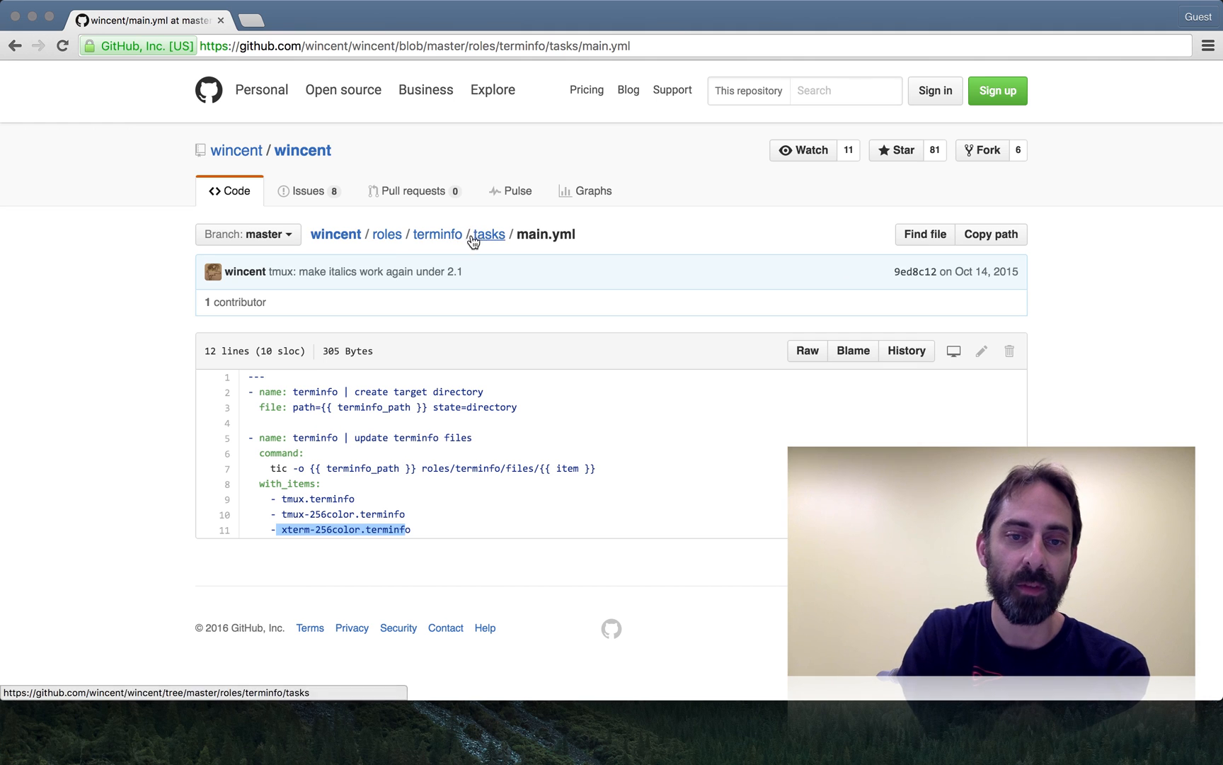
left_click(437, 235)
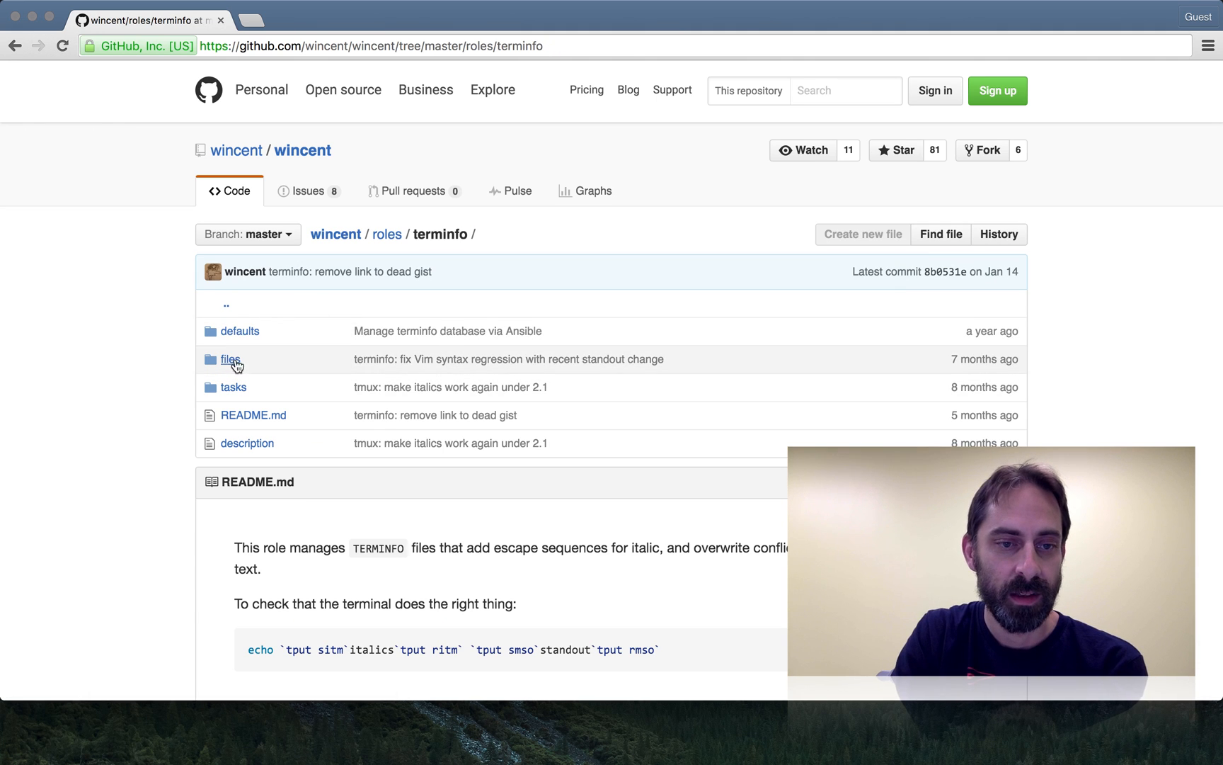
left_click(239, 331)
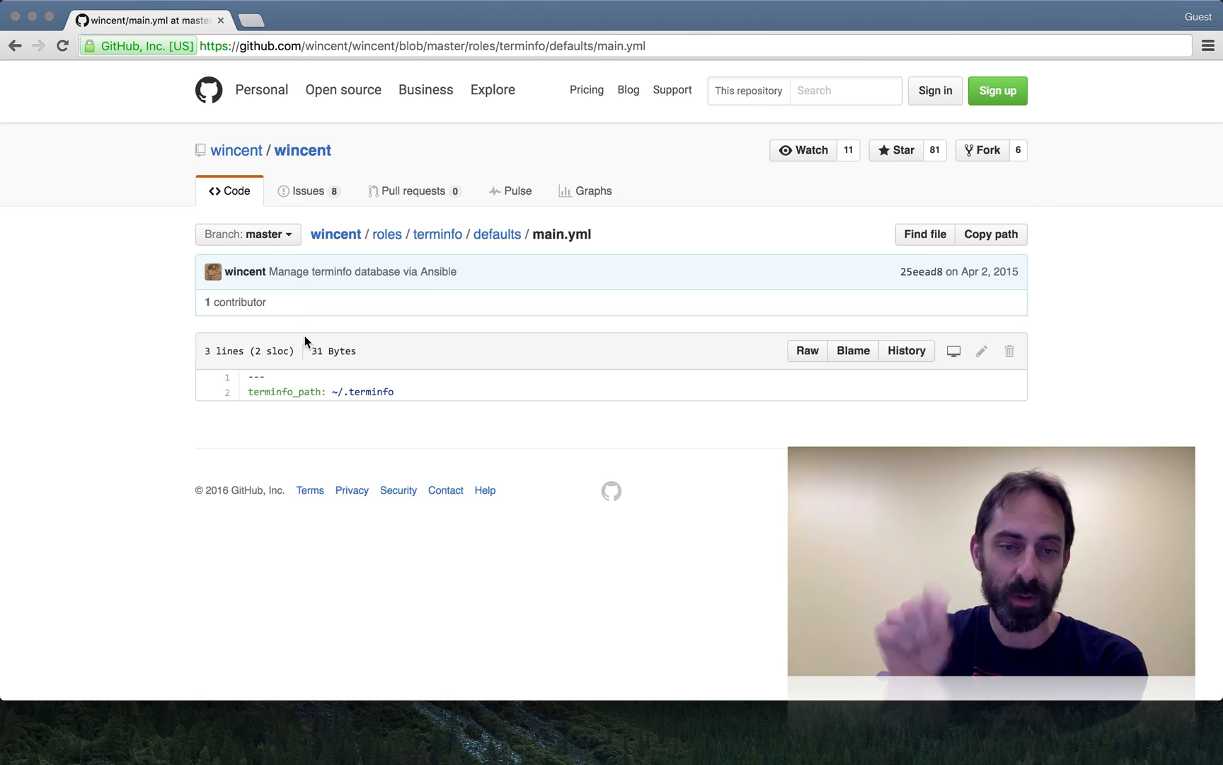
mouse_move(447, 236)
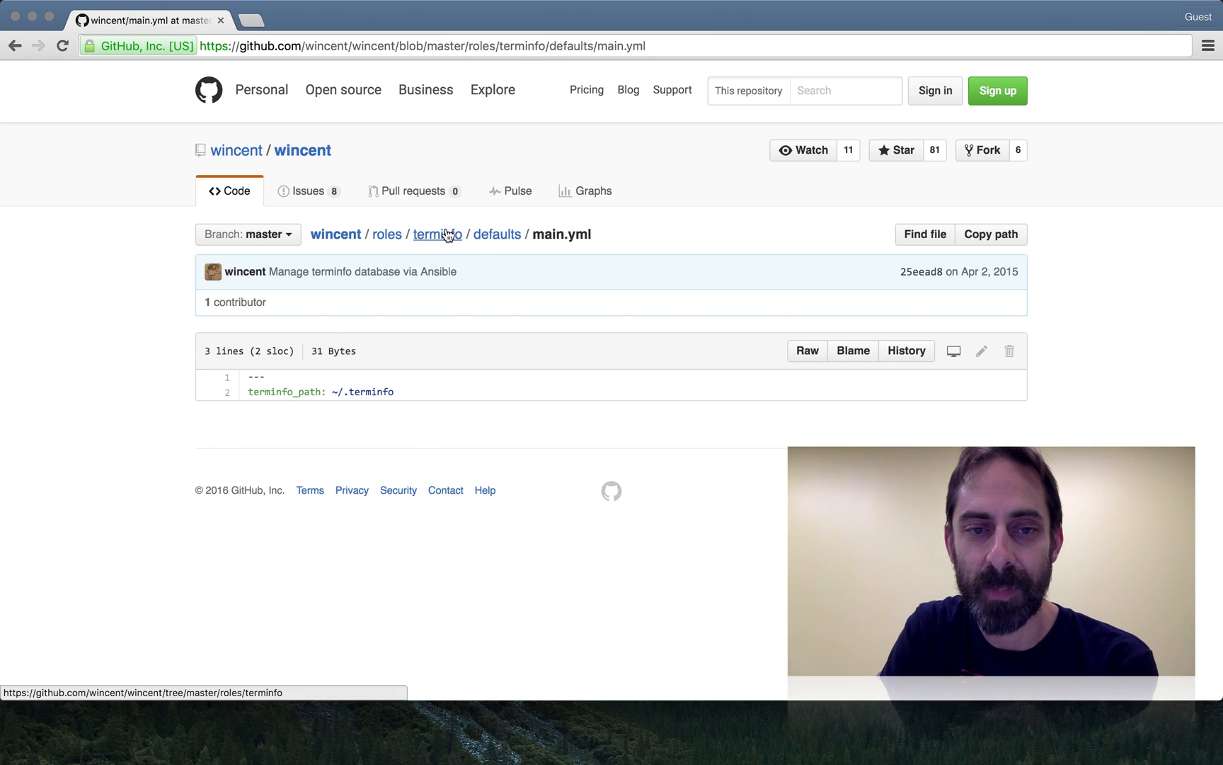
left_click(437, 234)
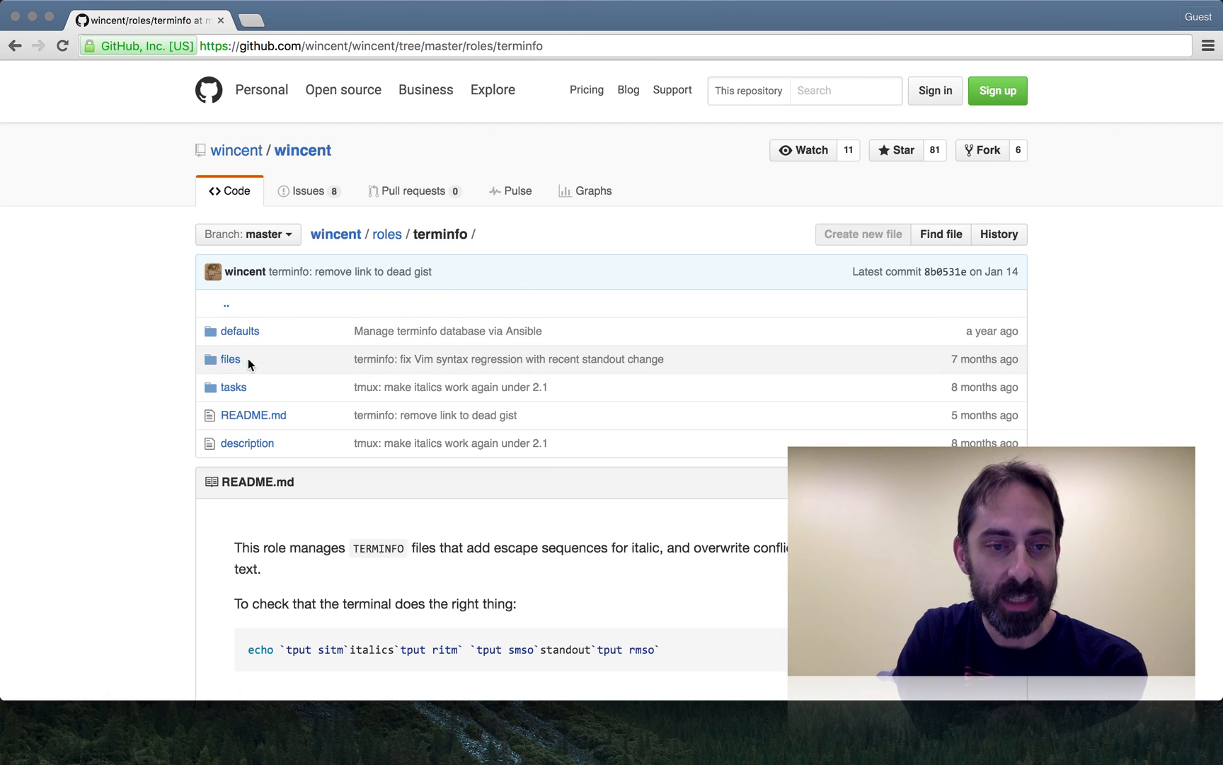
Open files/xterm-256color.terminfo and highlight its use=xterm-256color line.
left_click(230, 359)
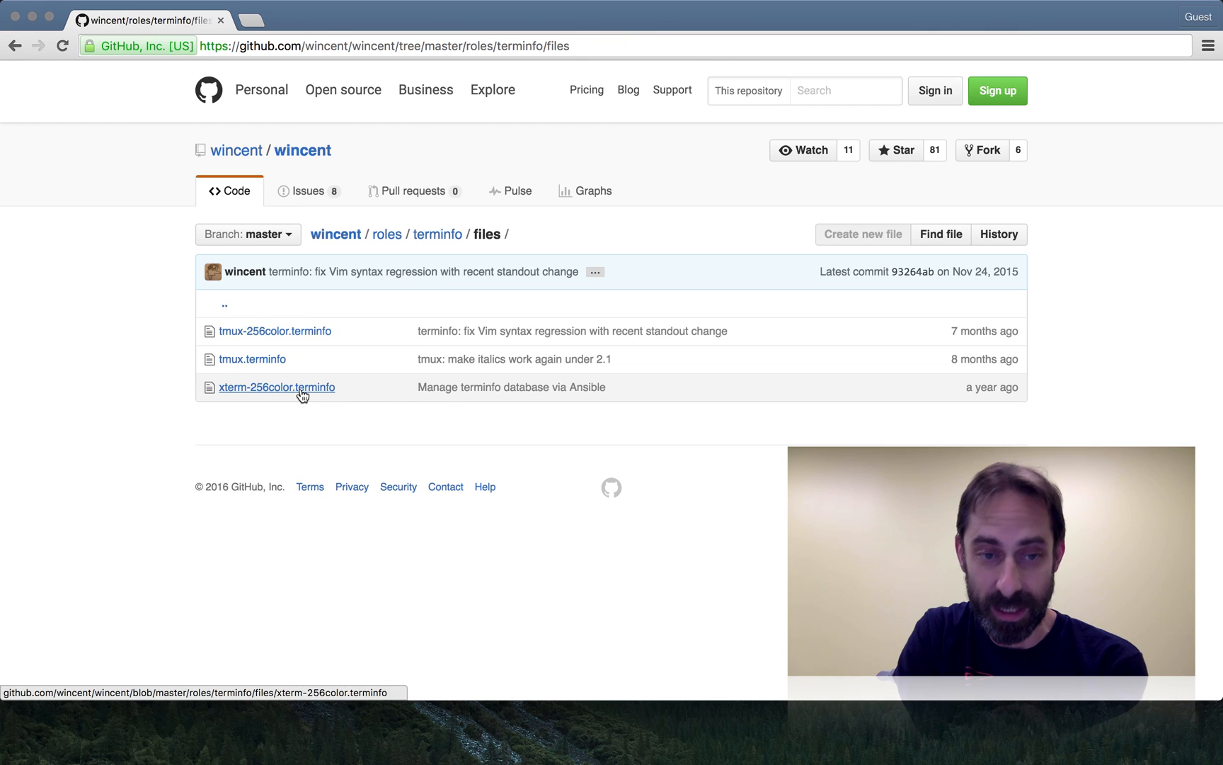
left_click(276, 387)
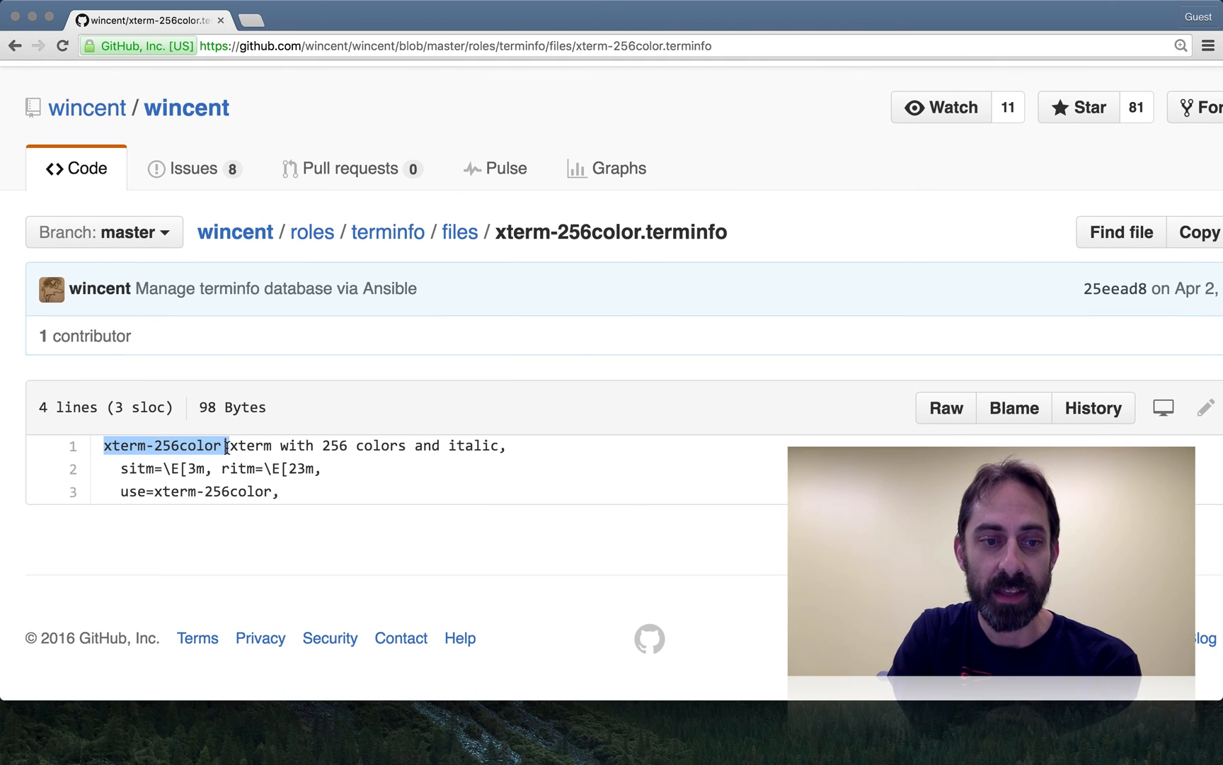
mouse_move(279, 520)
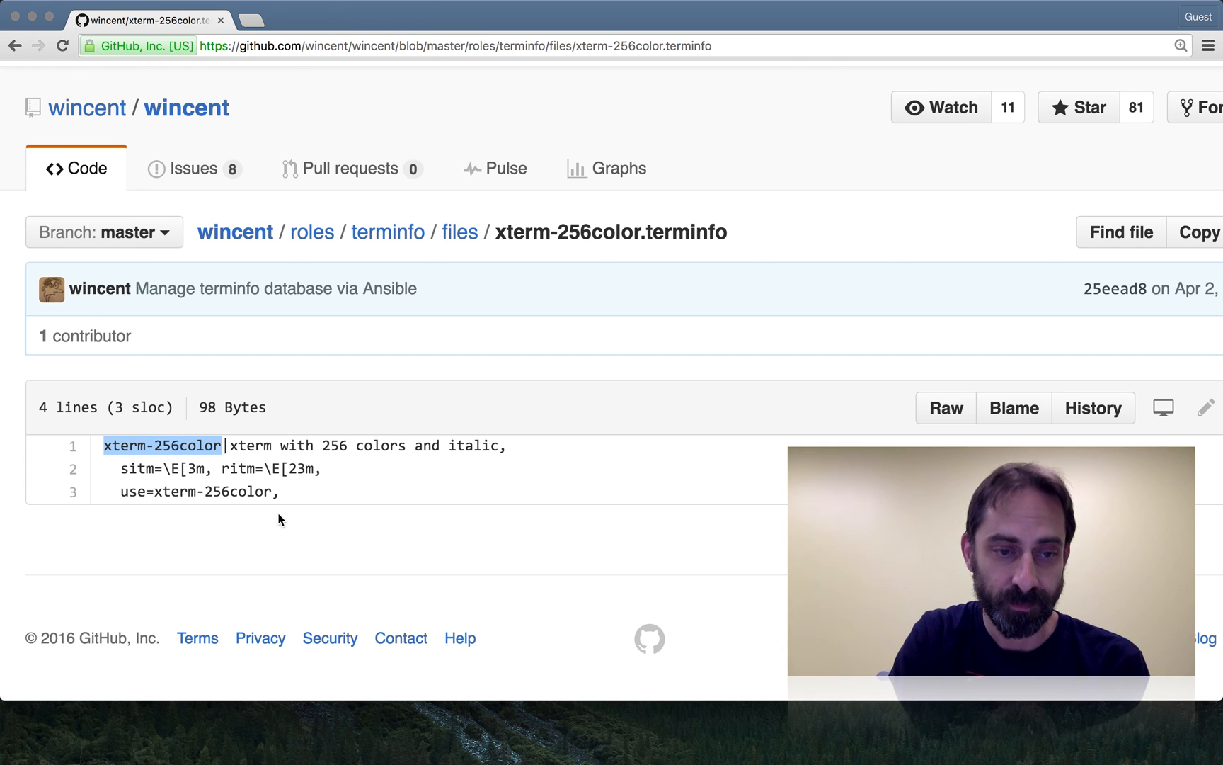
mouse_move(136, 473)
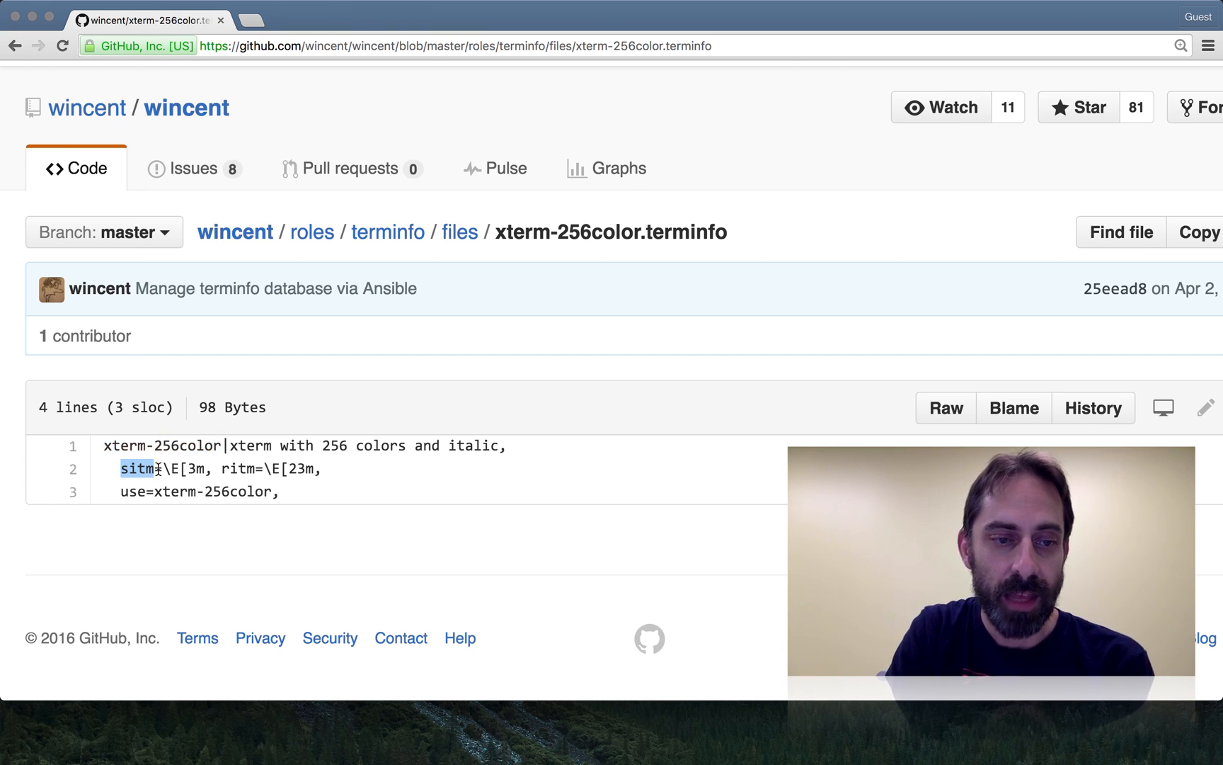
mouse_move(157, 537)
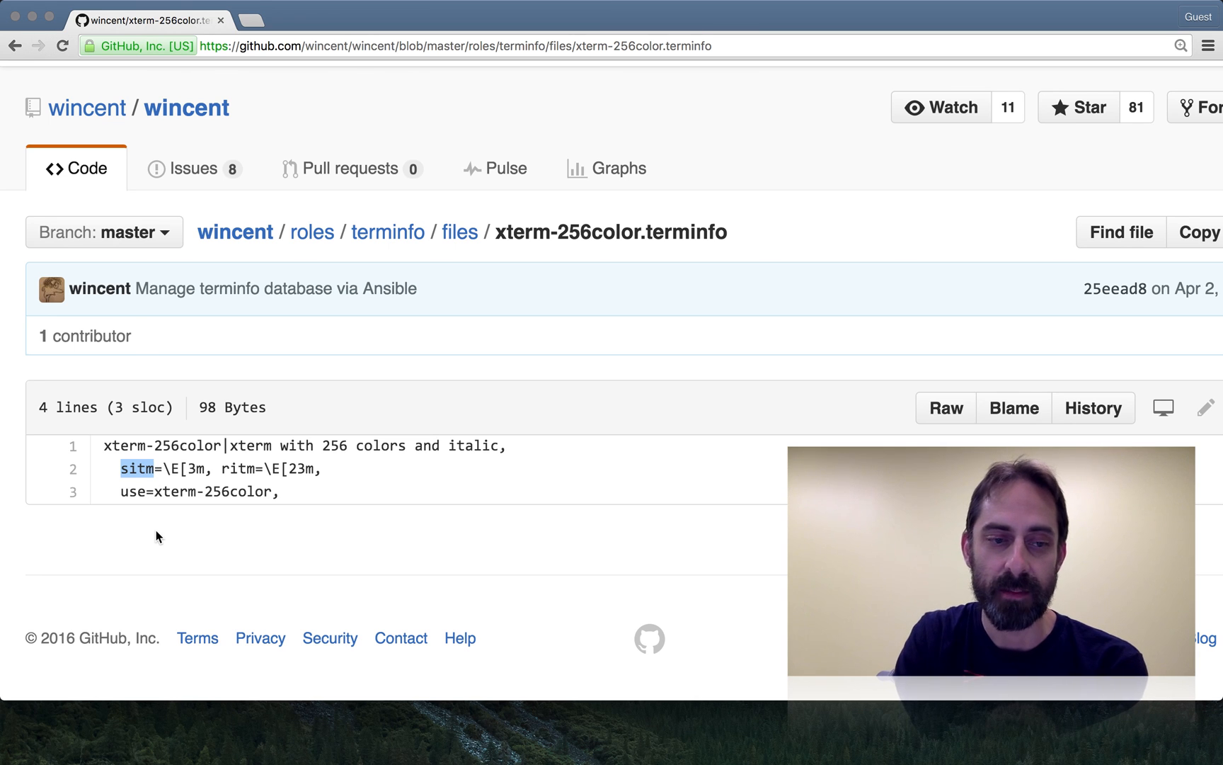
mouse_move(186, 465)
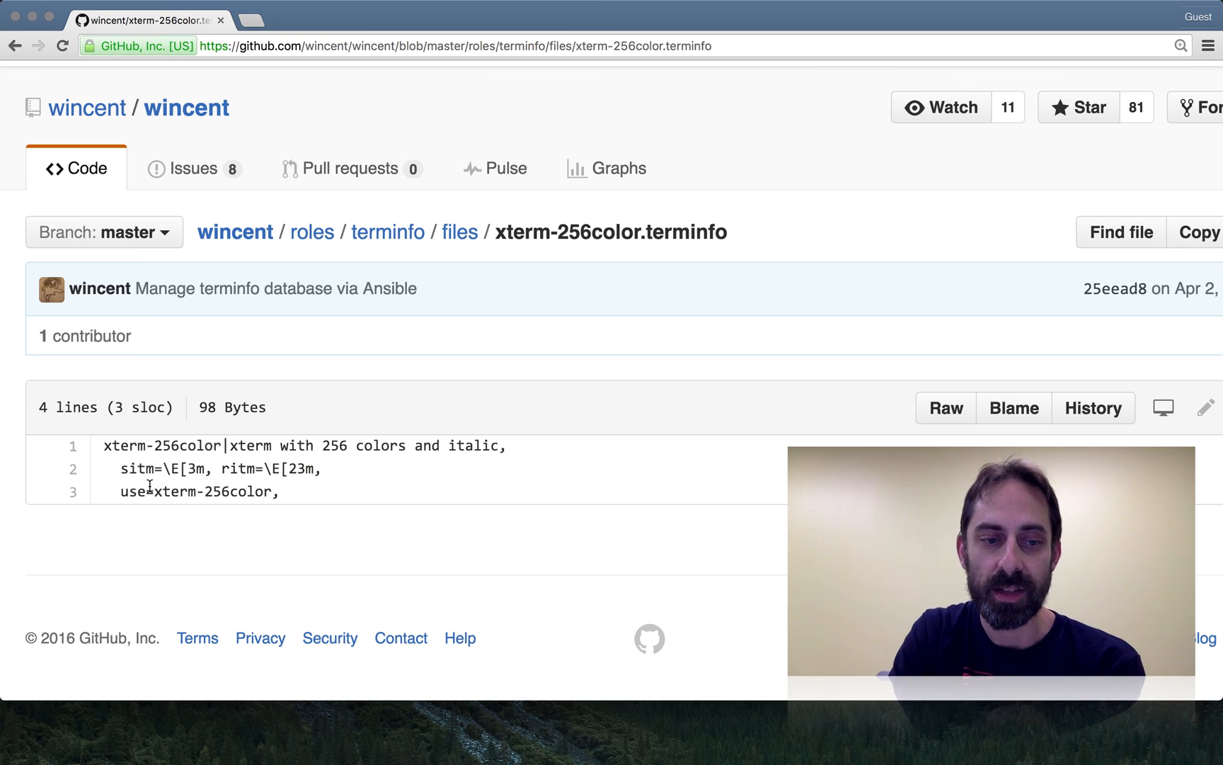
triple_click(191, 492)
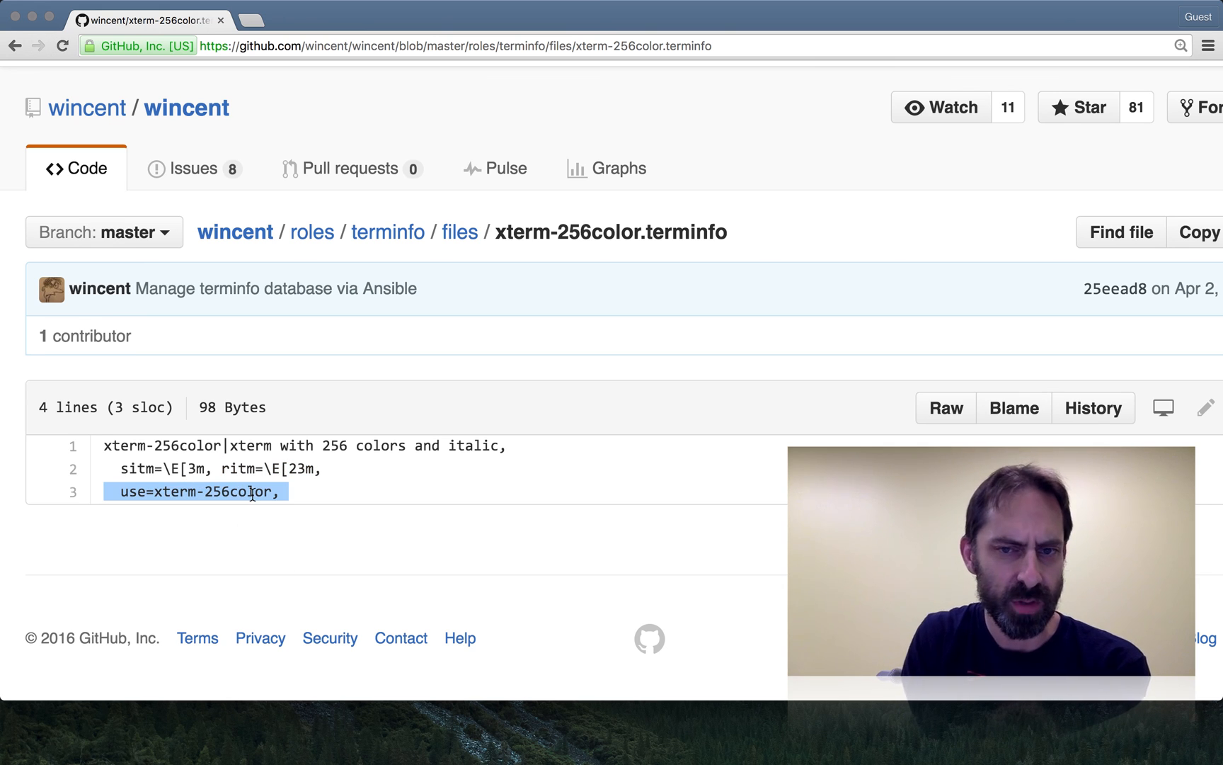
mouse_move(461, 249)
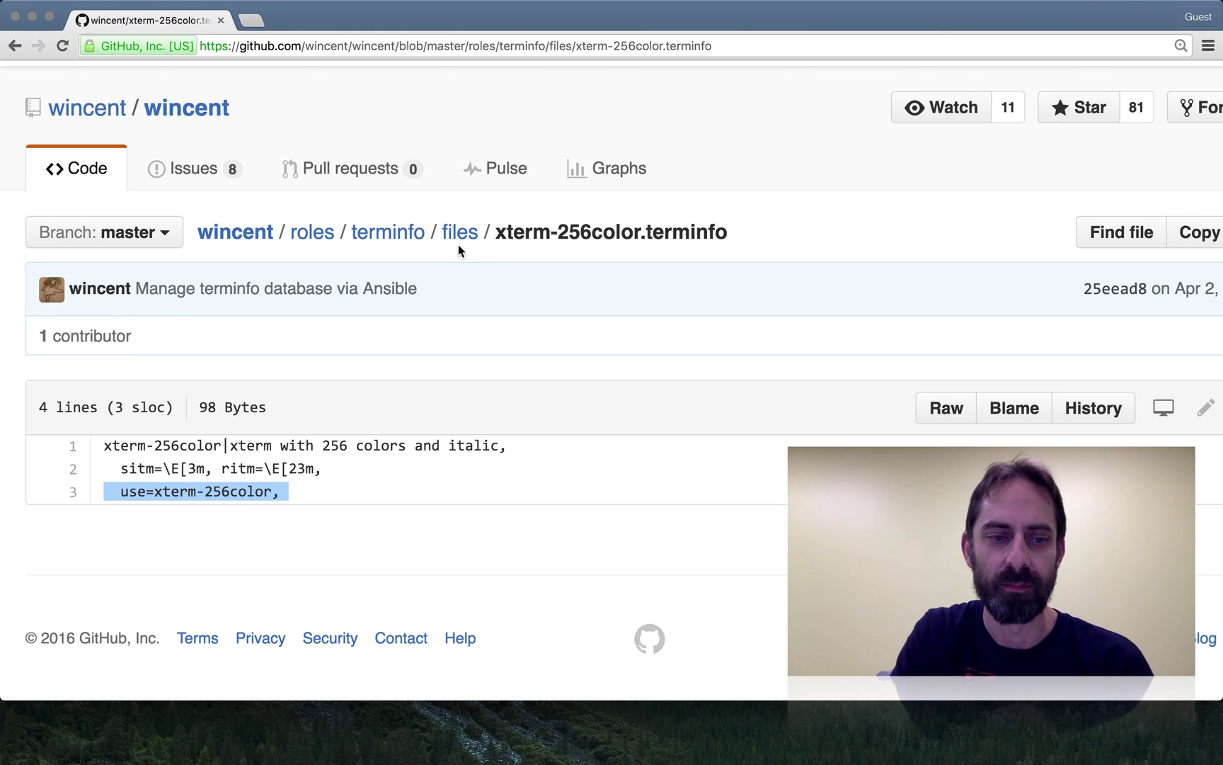
Open tmux.terminfo and highlight the sitm capability and 'screen' in the use line.
left_click(459, 232)
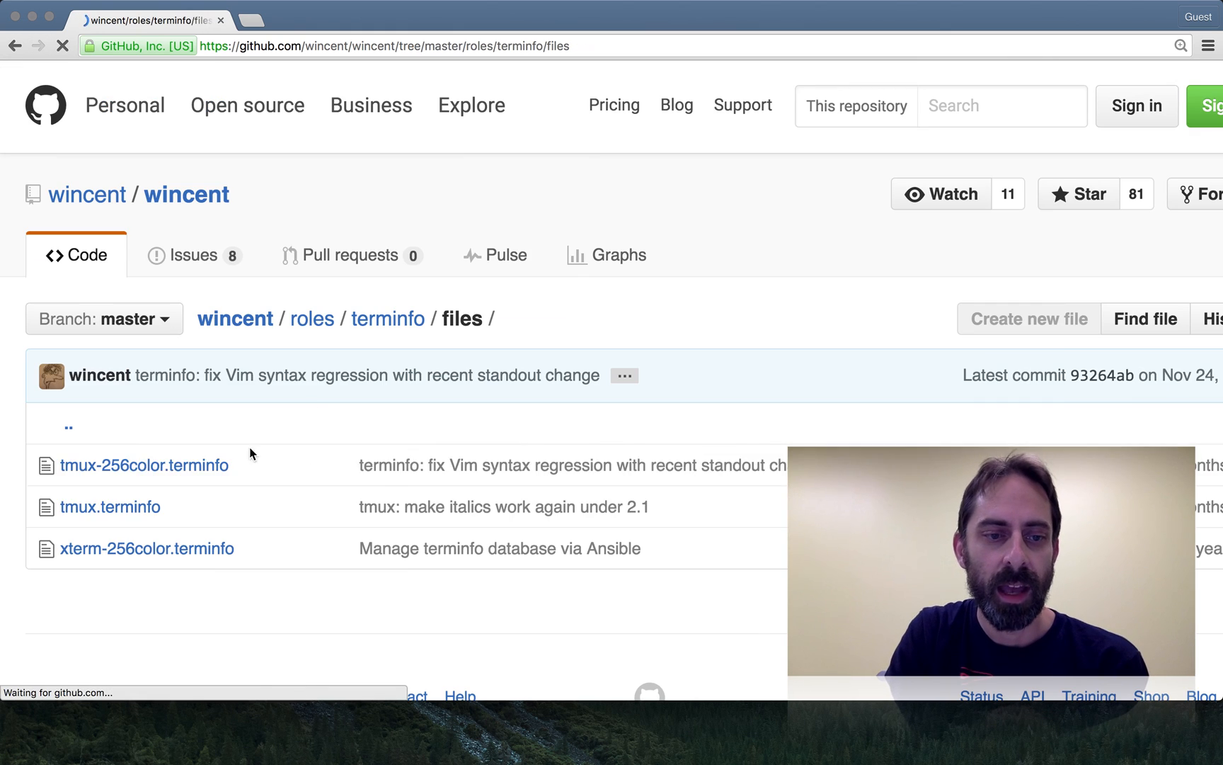
left_click(110, 506)
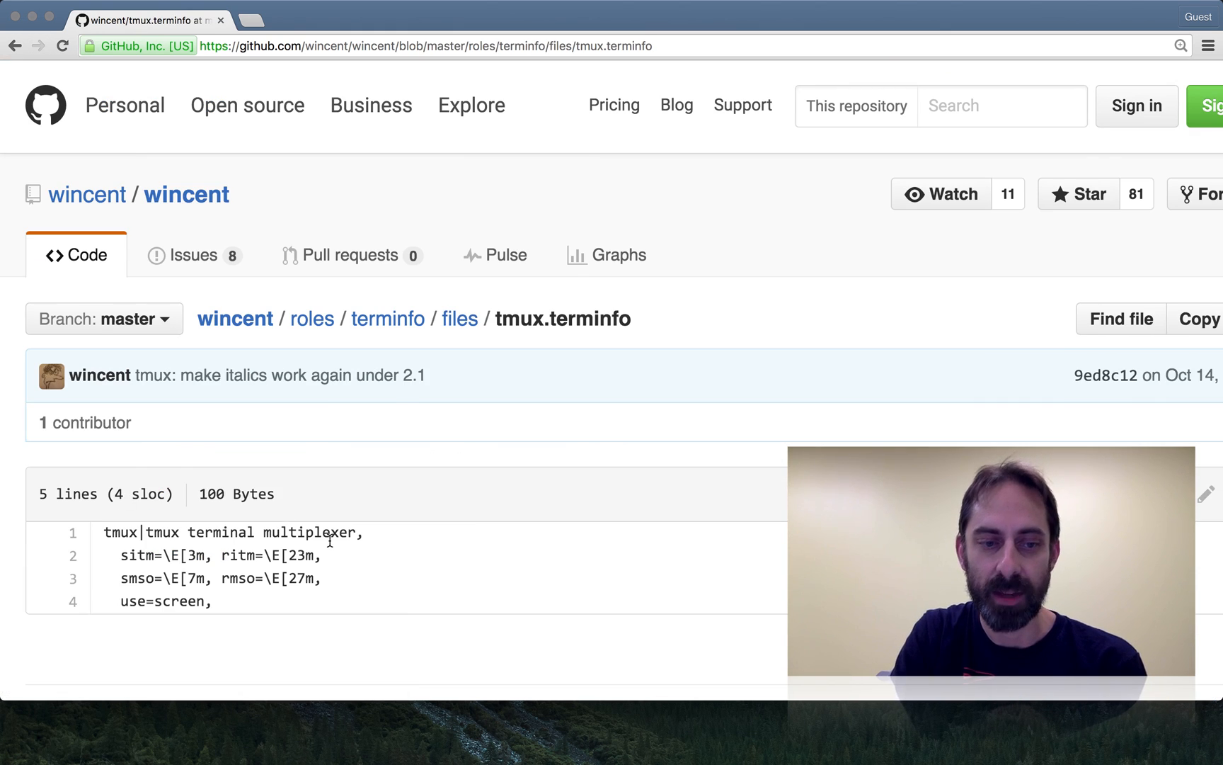
scroll("down", 3)
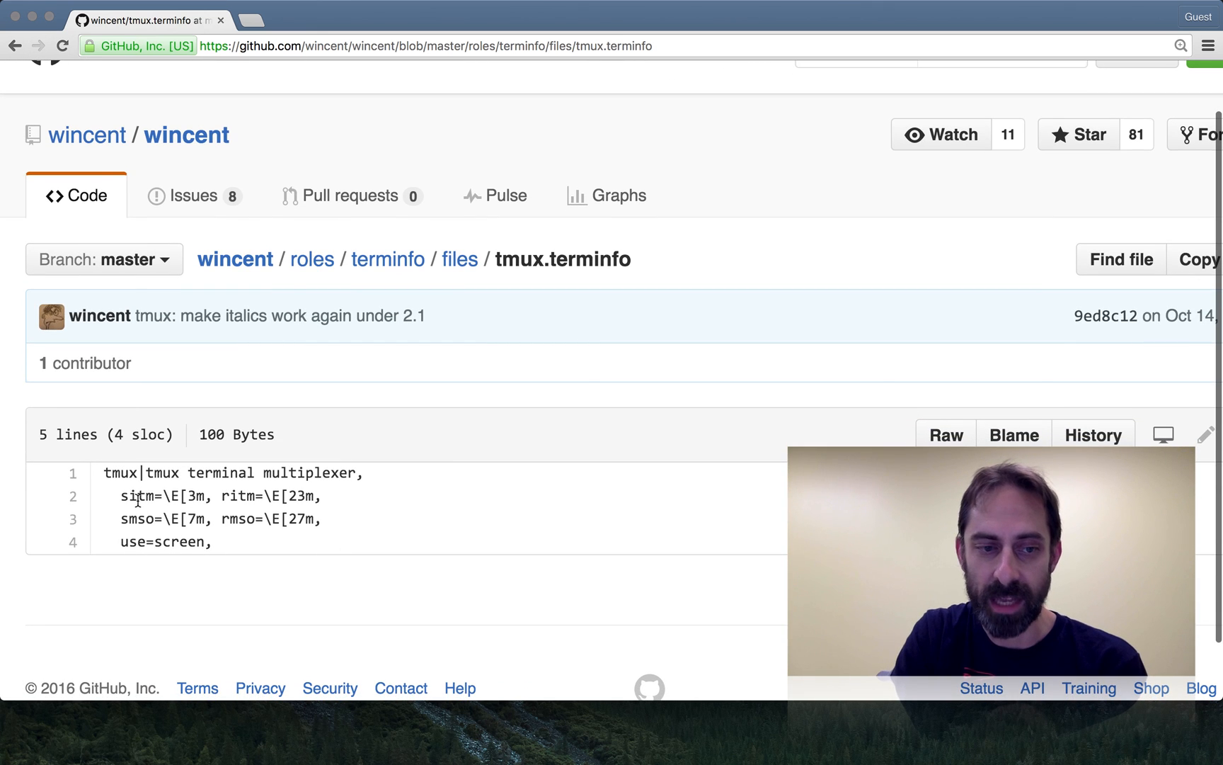
double_click(239, 496)
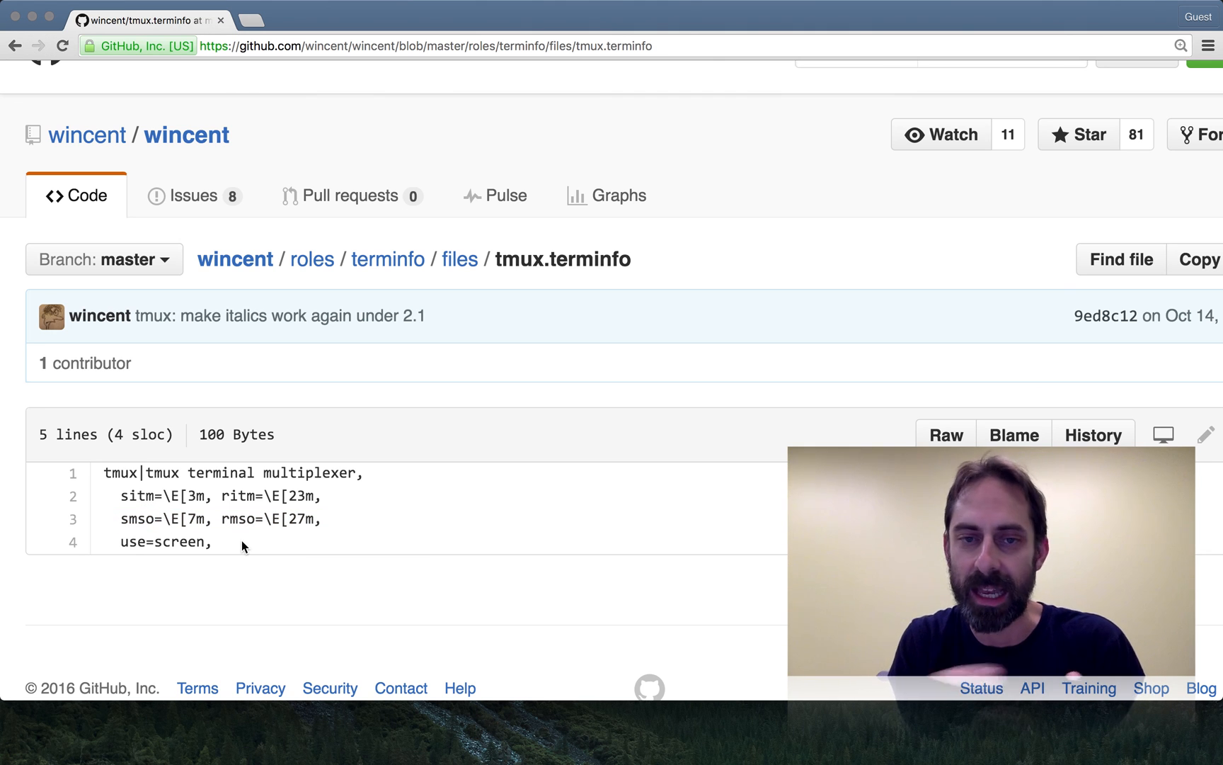
mouse_move(382, 294)
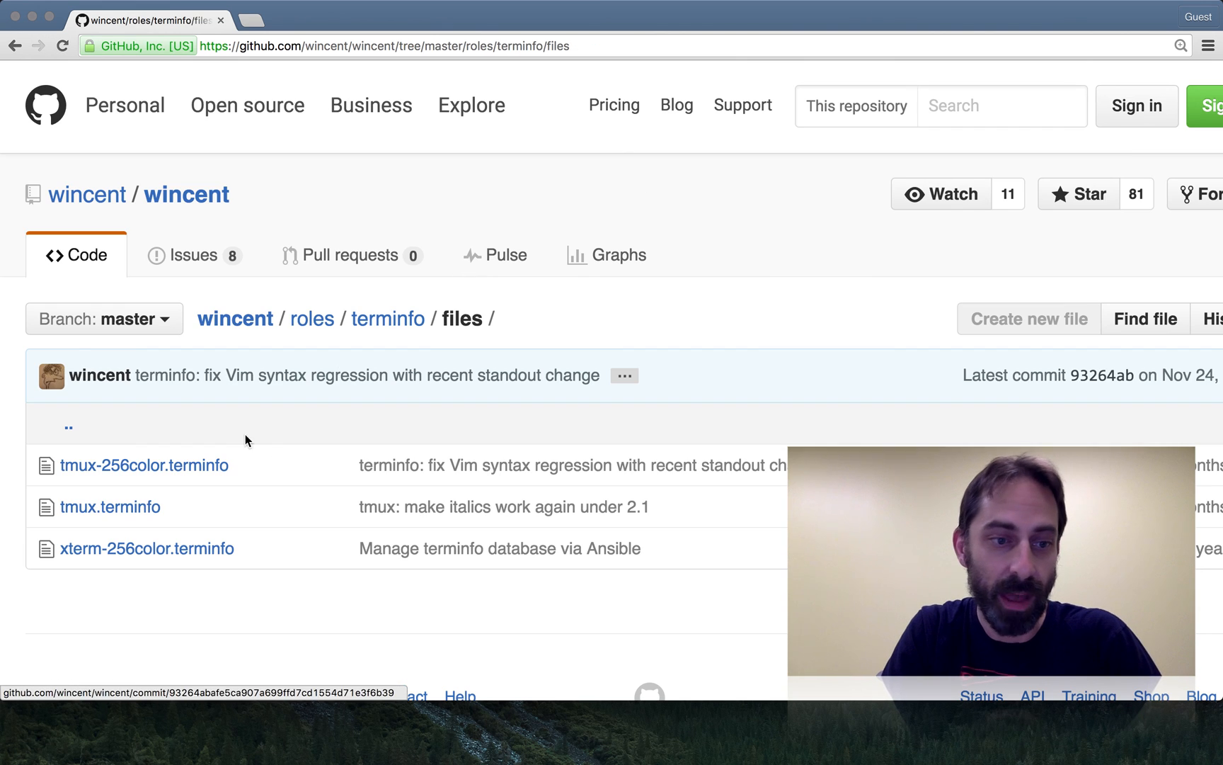
left_click(108, 506)
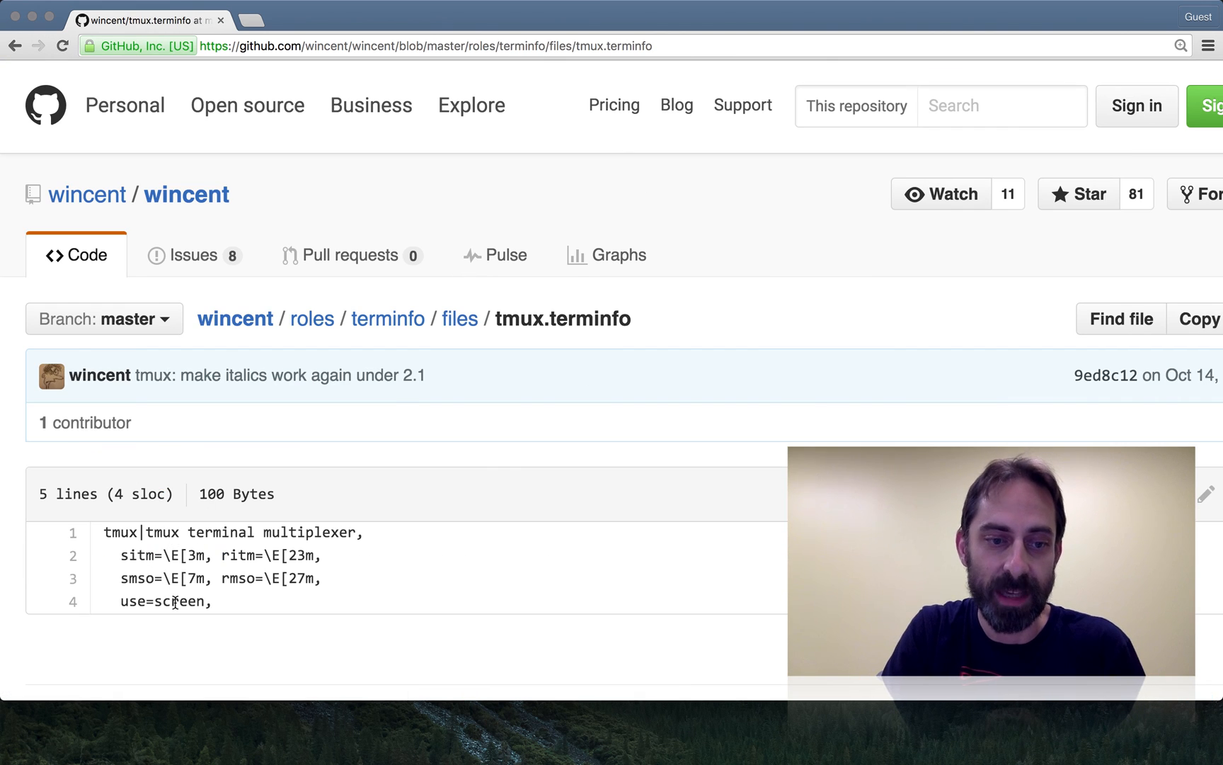
double_click(181, 601)
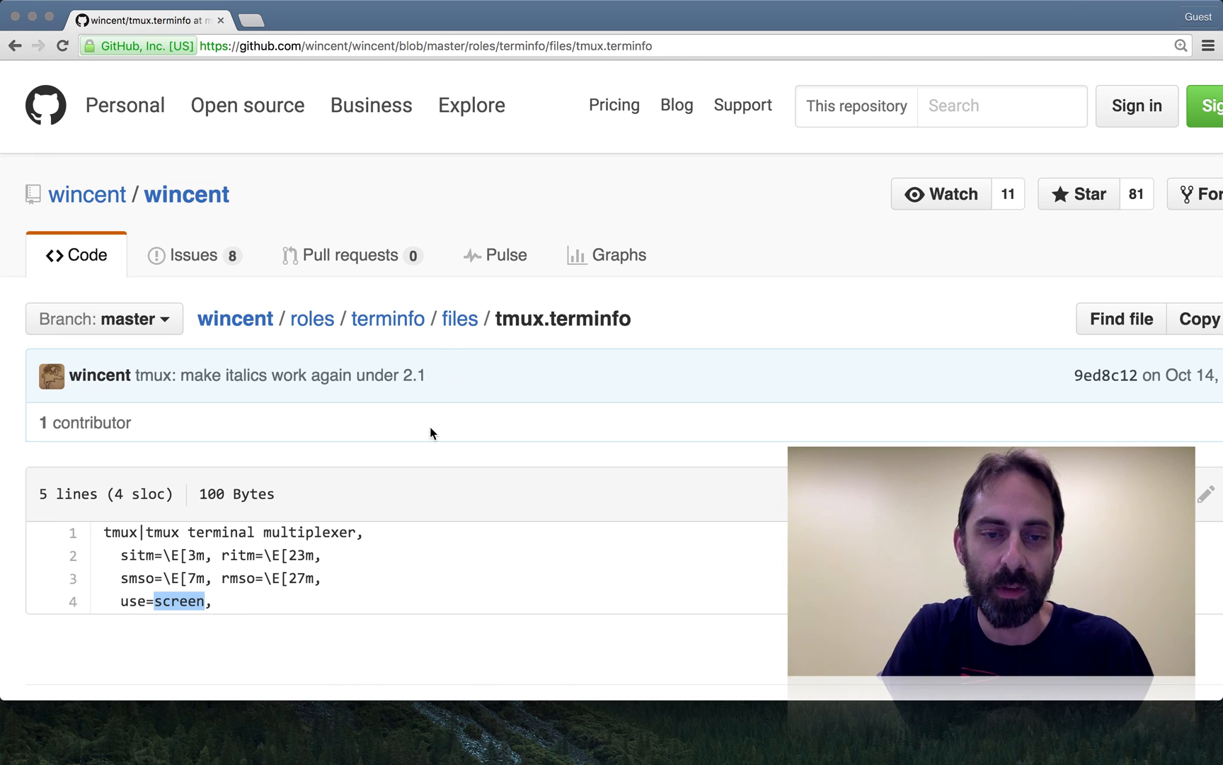
Open tmux-256color.terminfo and highlight 'screen-256color' in its use line.
left_click(458, 319)
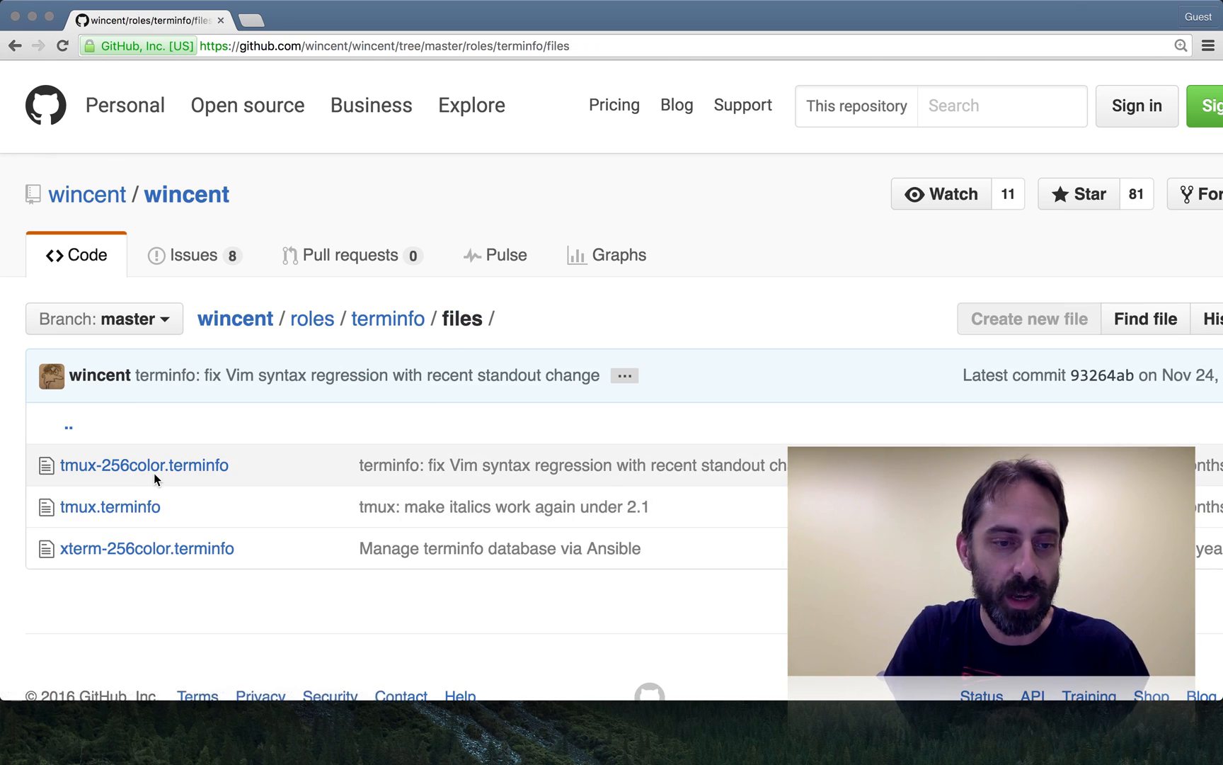
left_click(145, 465)
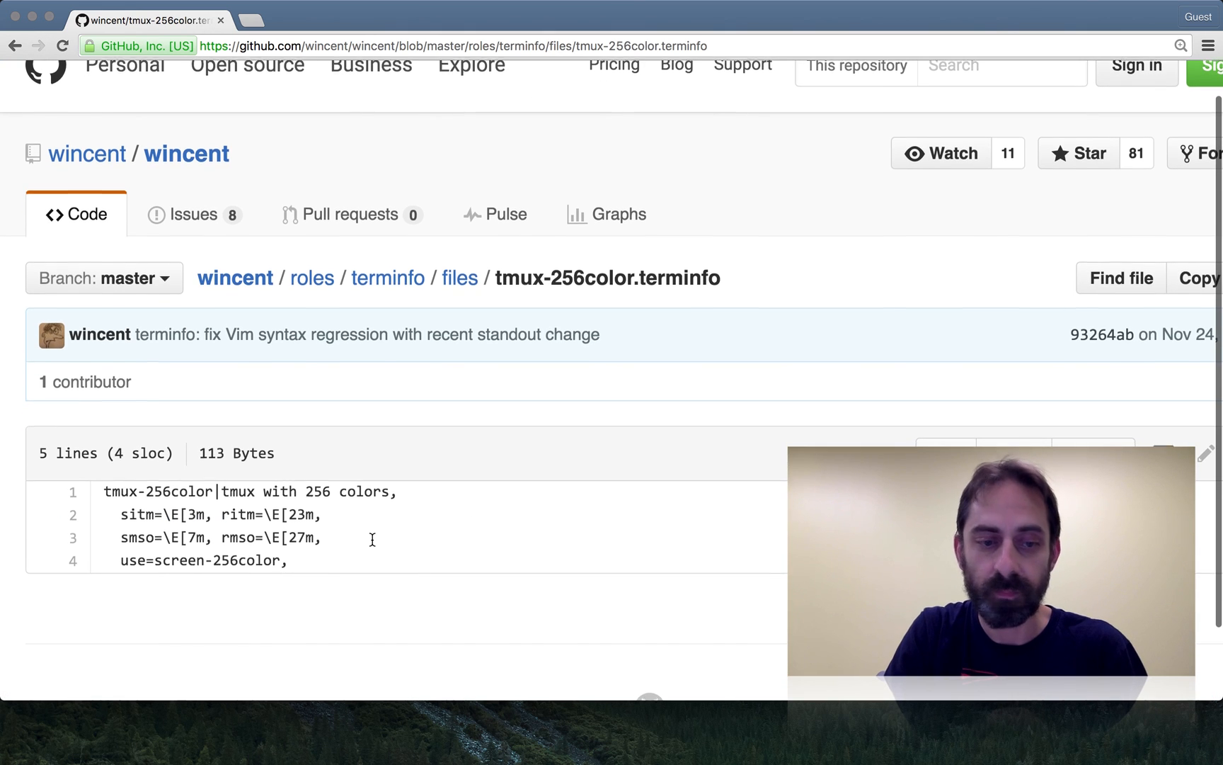
double_click(191, 559)
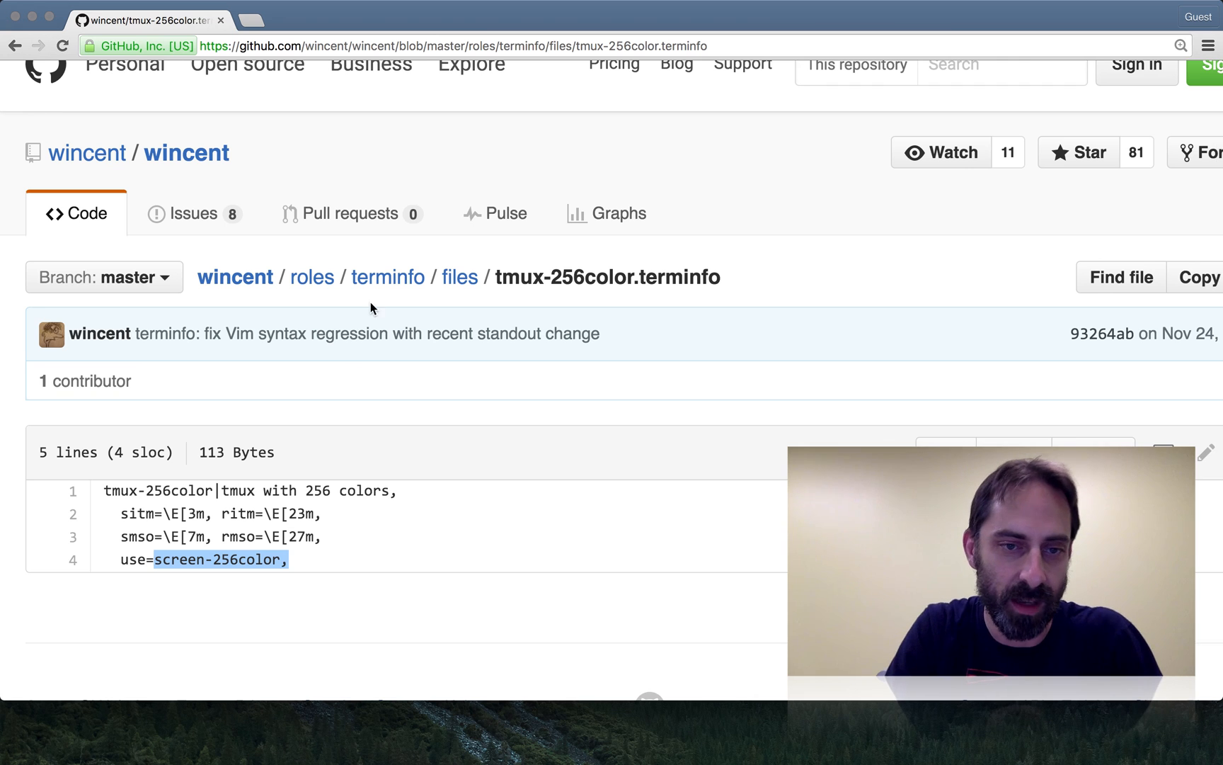
left_click(460, 277)
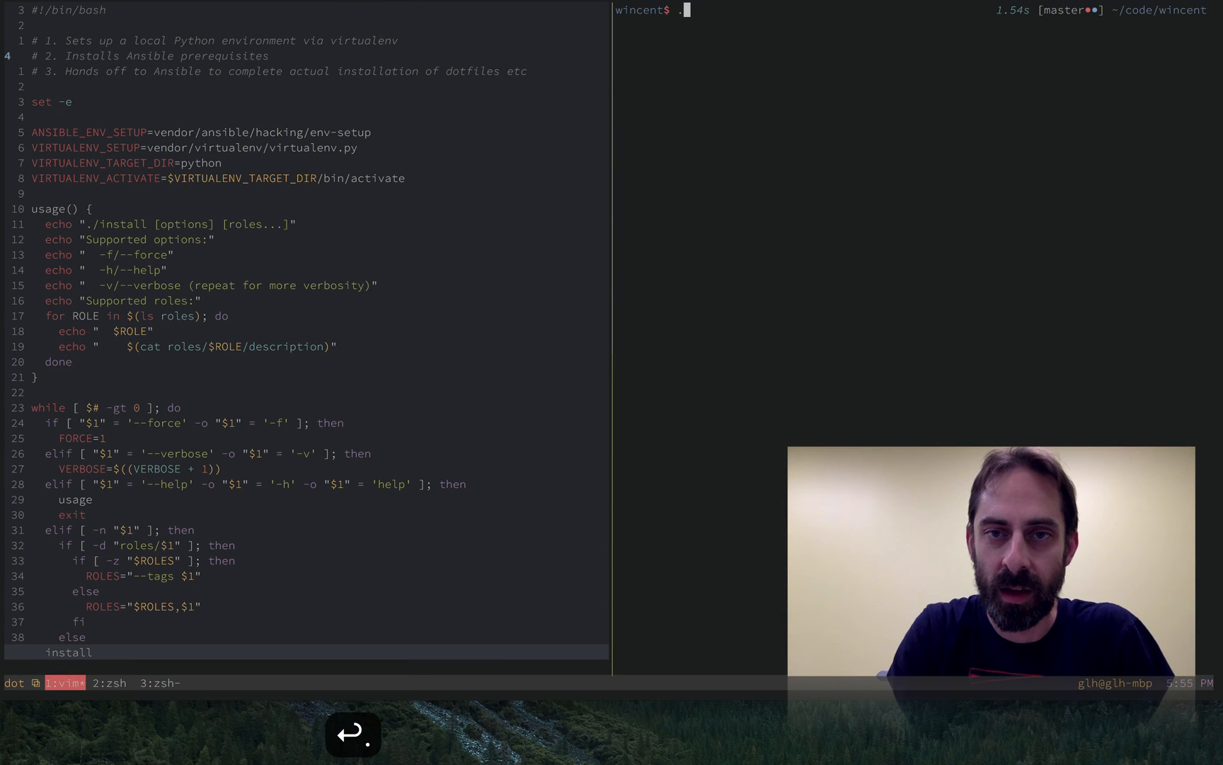
Run './install terminfo' in iTerm2, stopping KeyCastr before entering the sudo password.
type("./install")
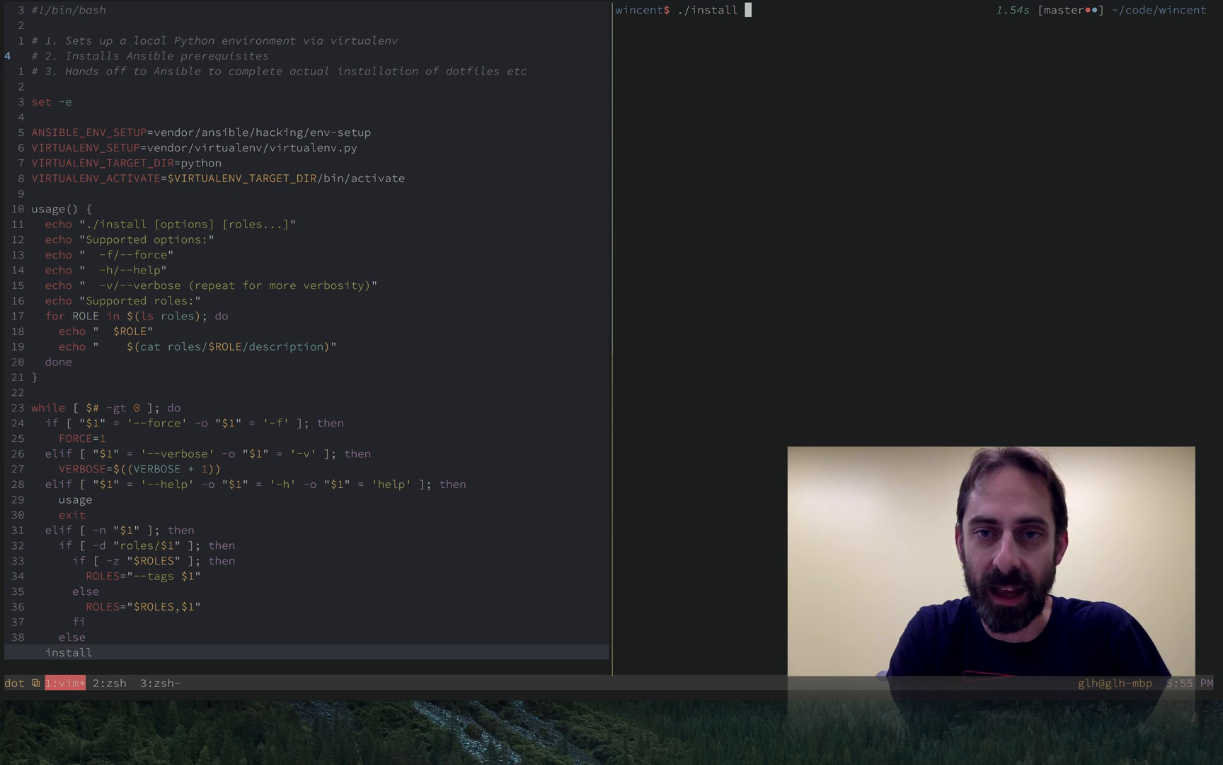
type("terminfo")
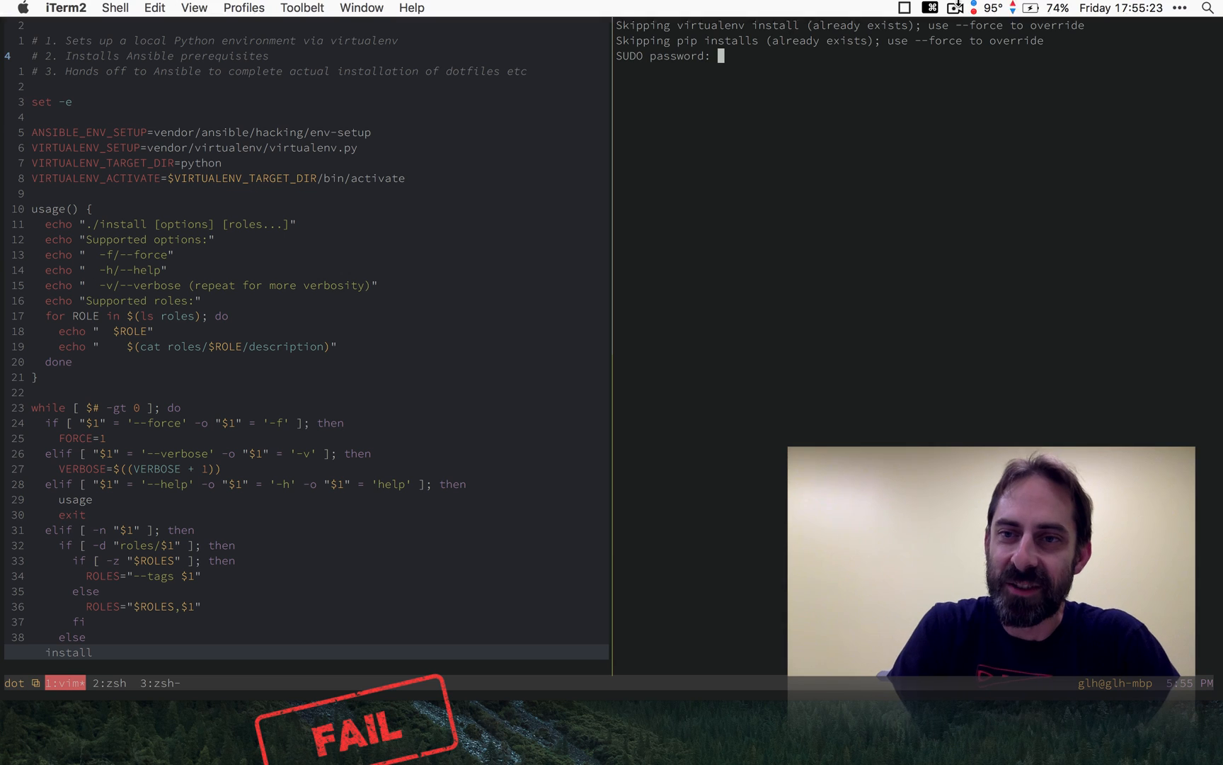
left_click(956, 9)
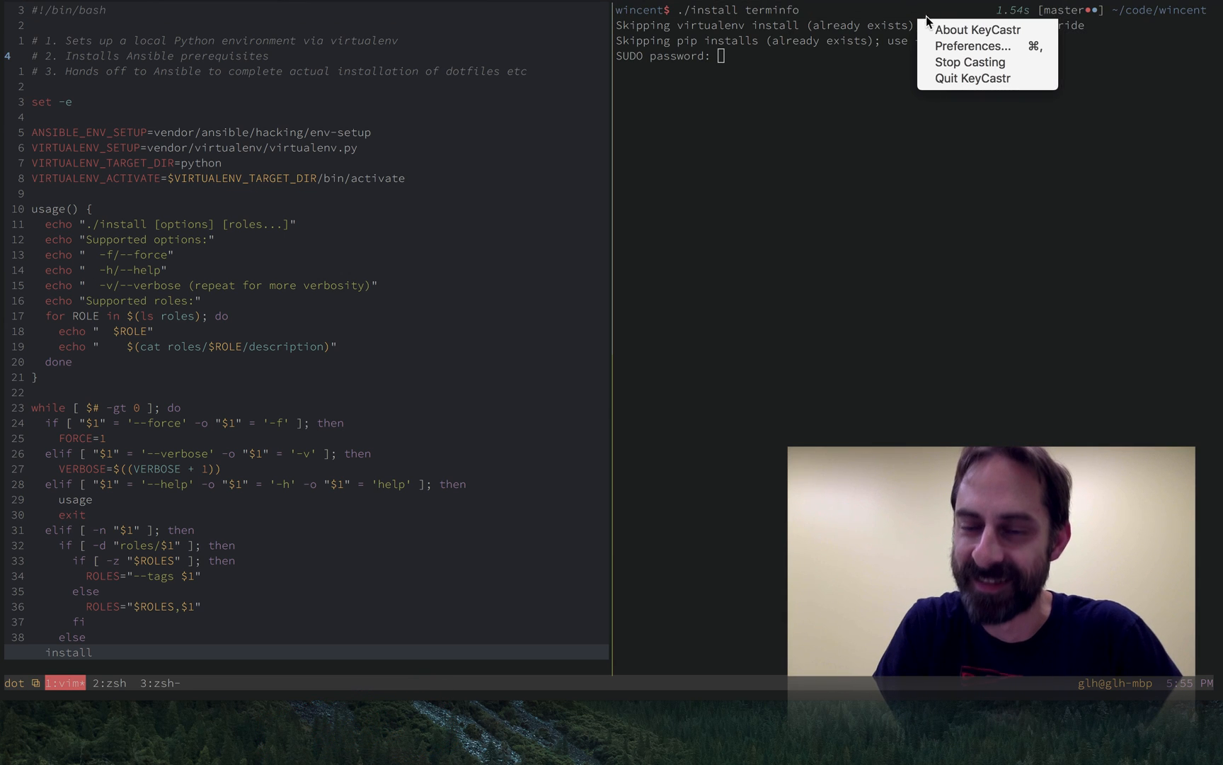
mouse_move(941, 62)
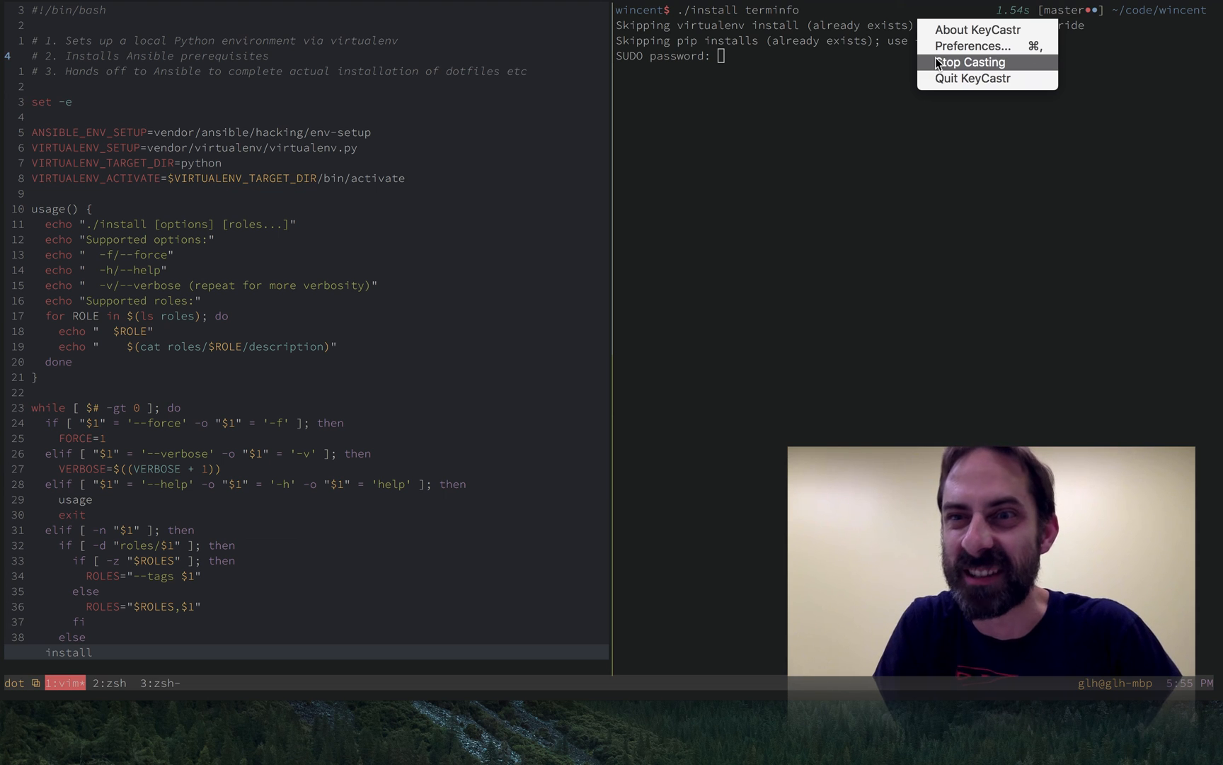
mouse_move(956, 49)
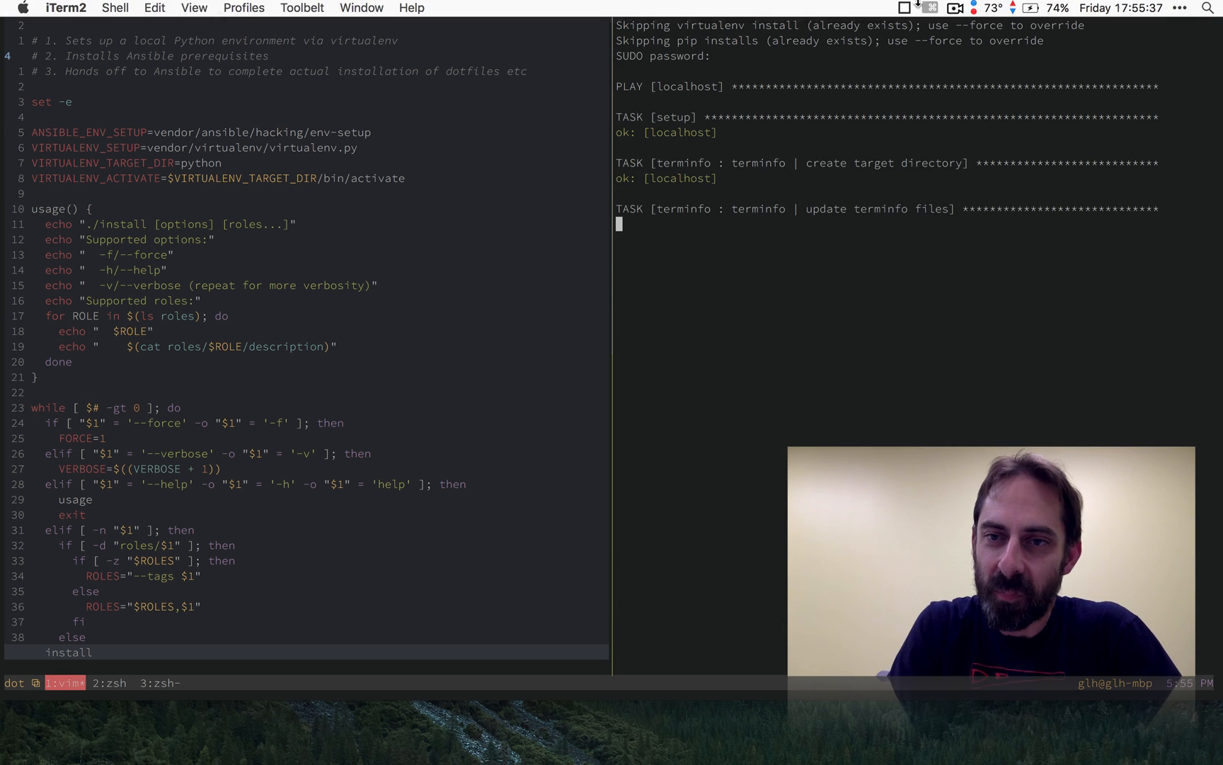
left_click(926, 8)
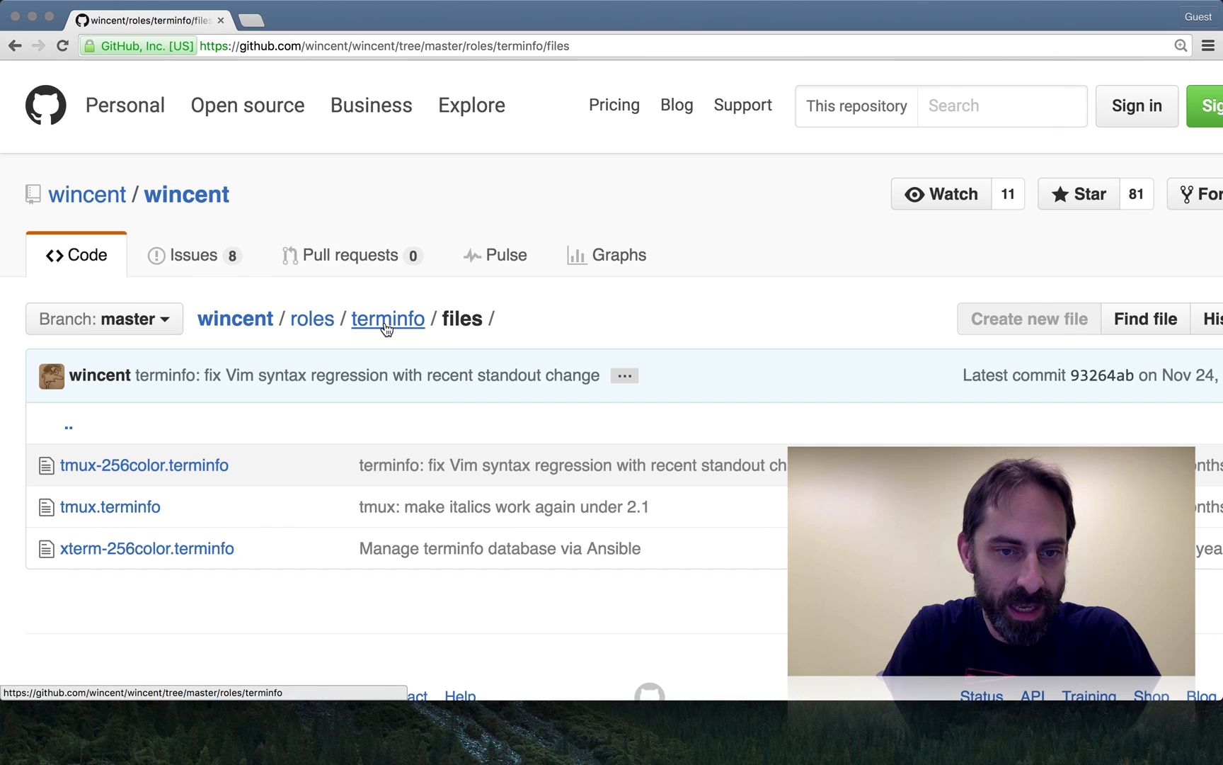
Go up to the terminfo role and select the README's echo `tput sitm` test command.
left_click(387, 319)
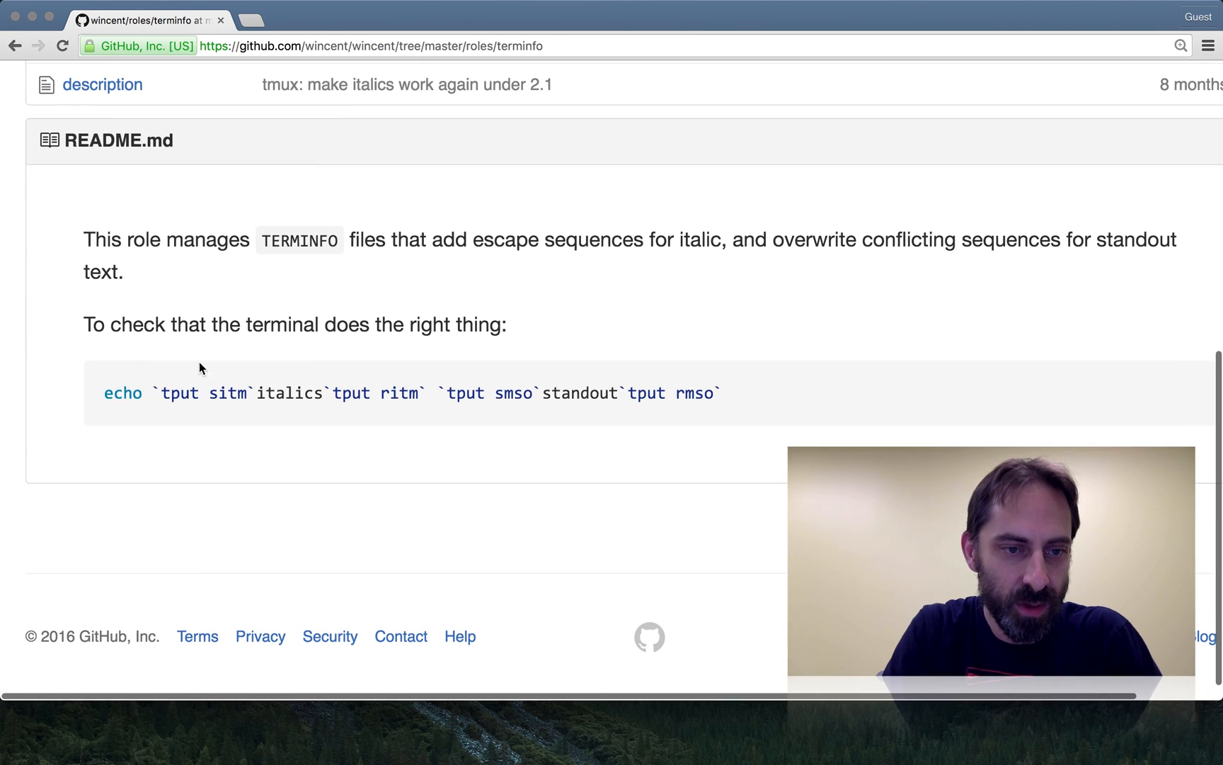
left_click_drag(104, 393, 704, 395)
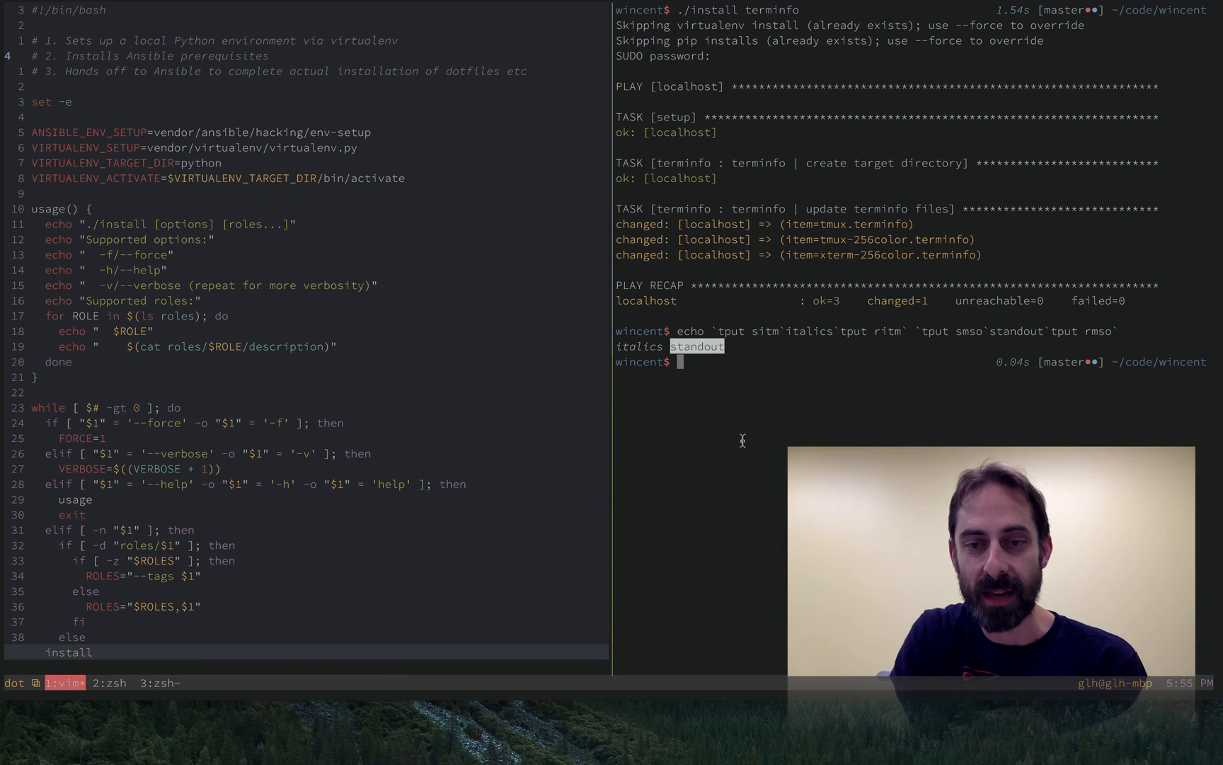
mouse_move(759, 340)
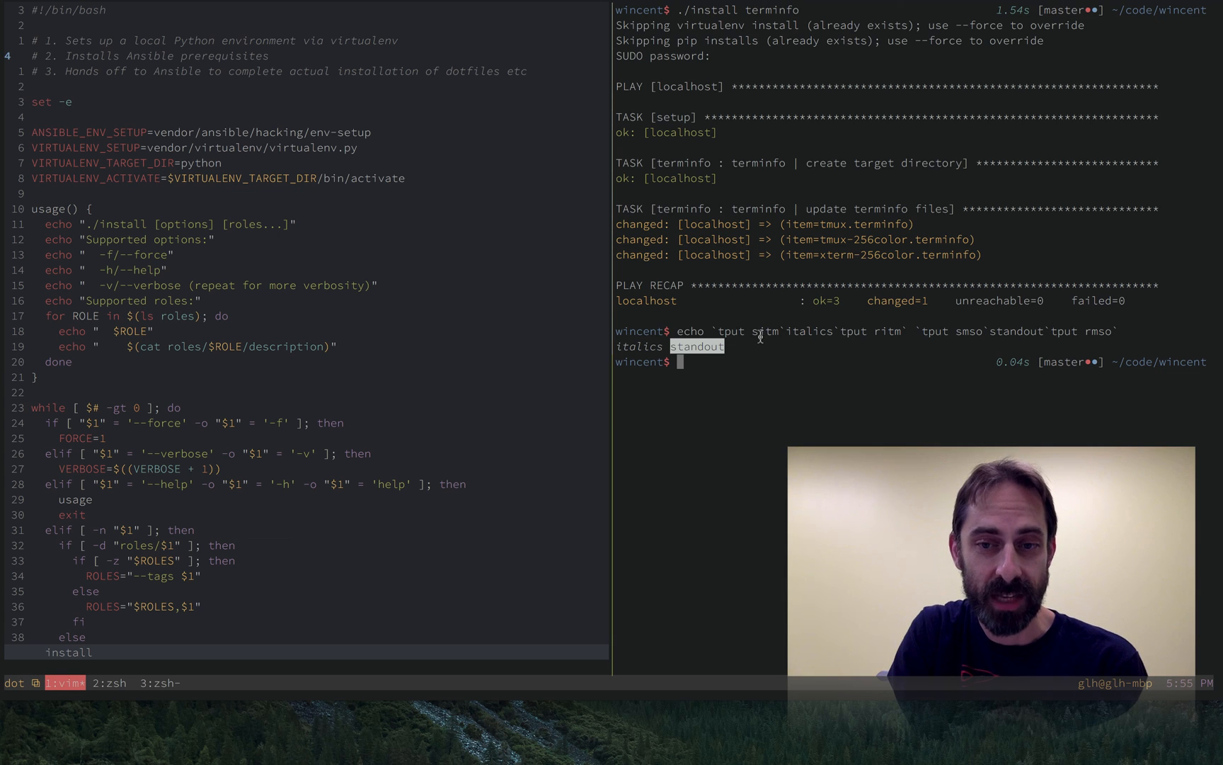
mouse_move(866, 327)
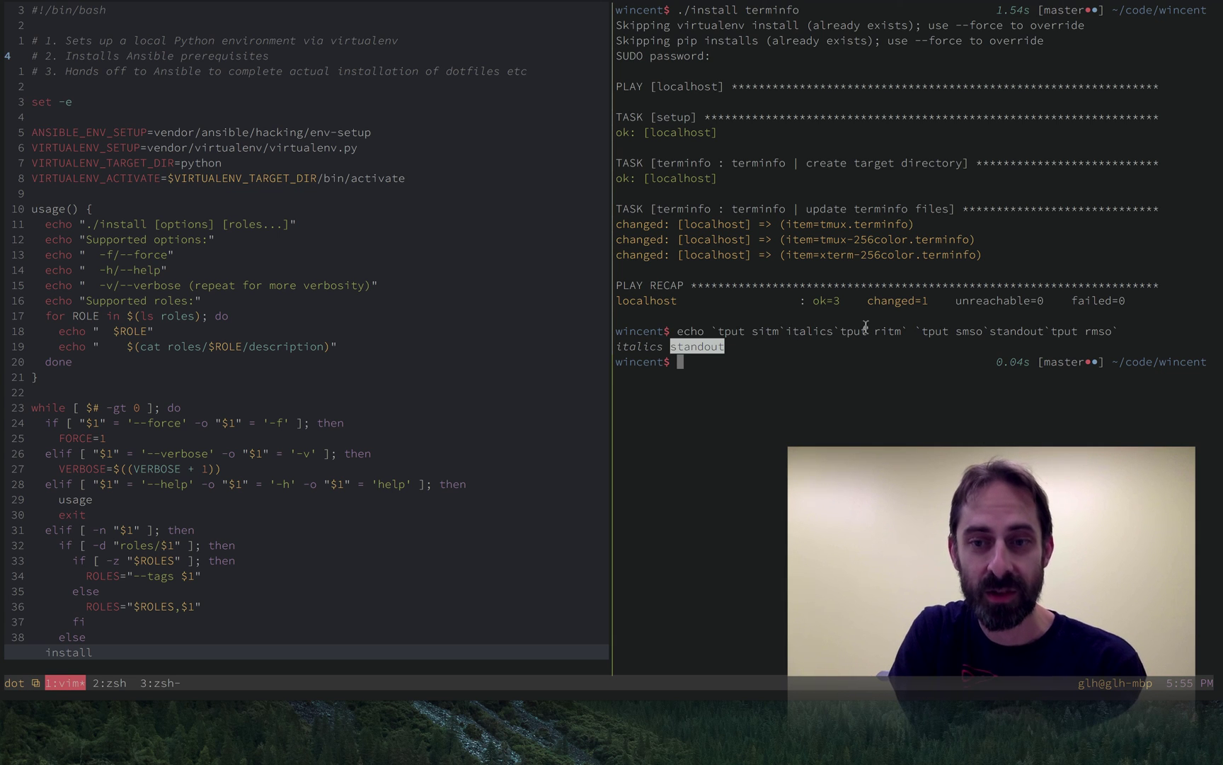
mouse_move(961, 330)
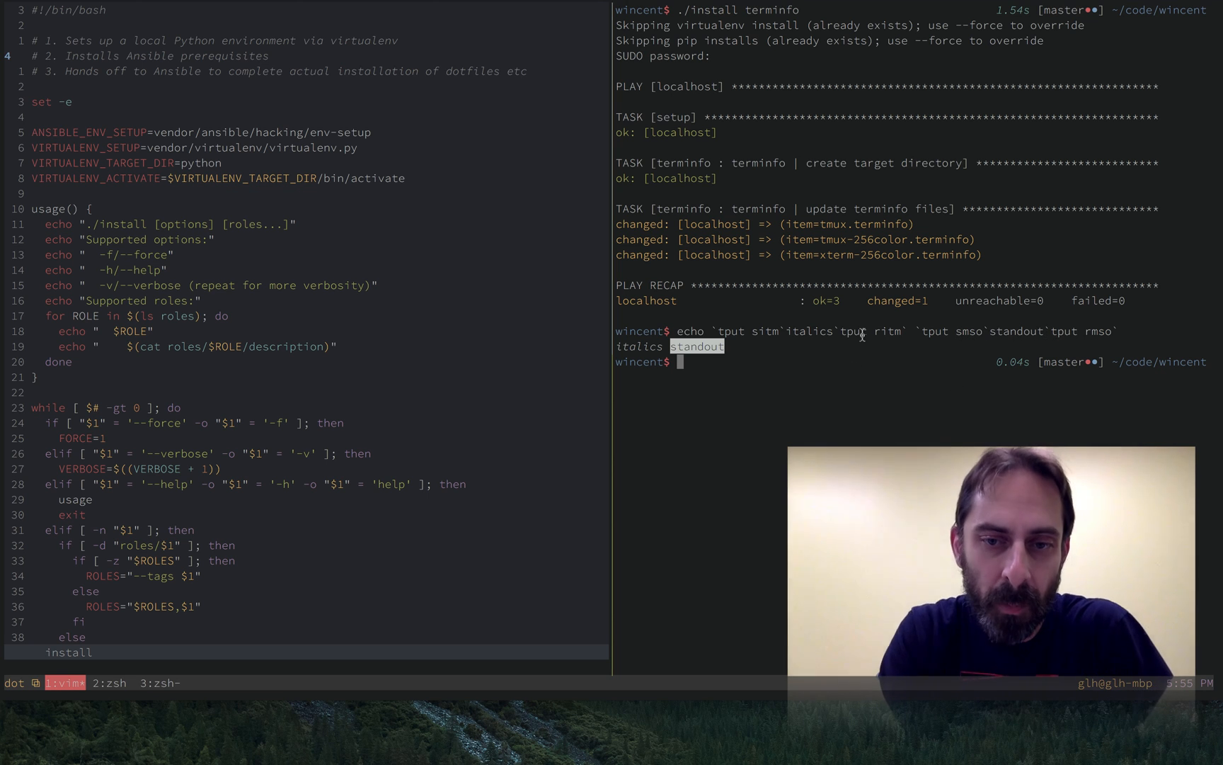
Run 'echo $TERM' in iTerm2 to check the terminal type.
type("echo $TER")
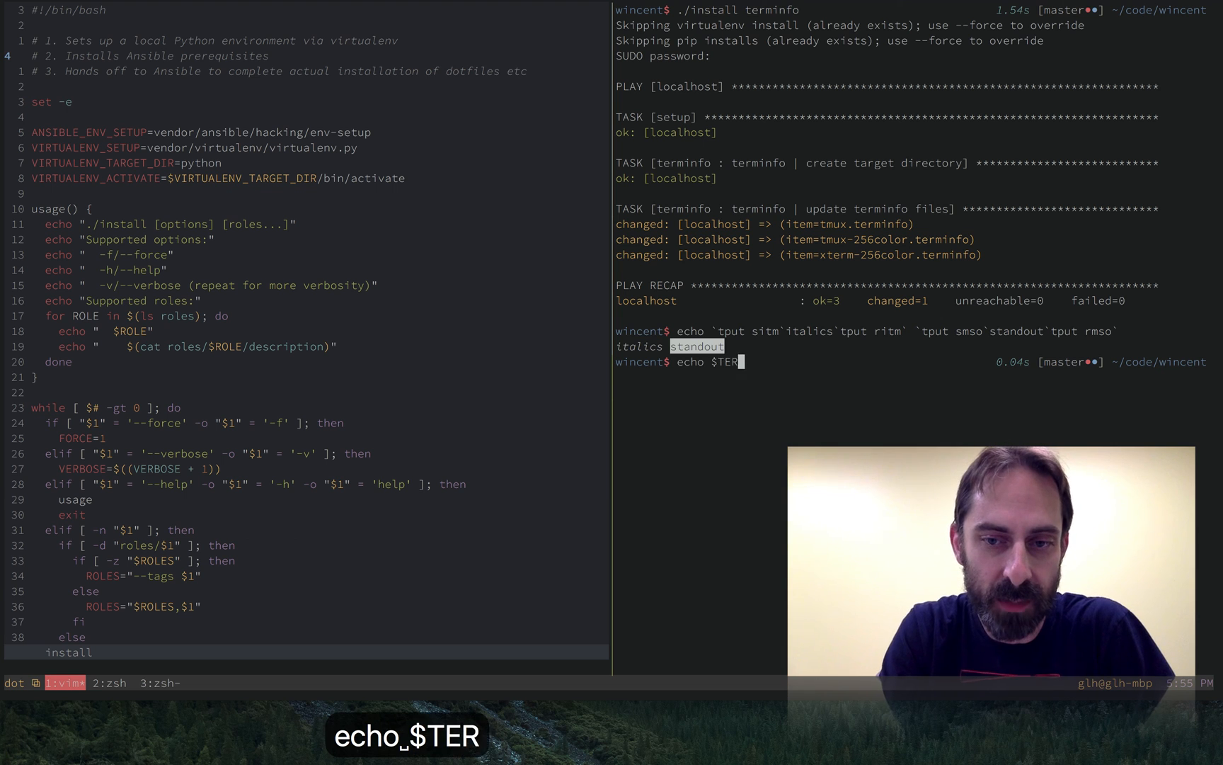
key("Enter")
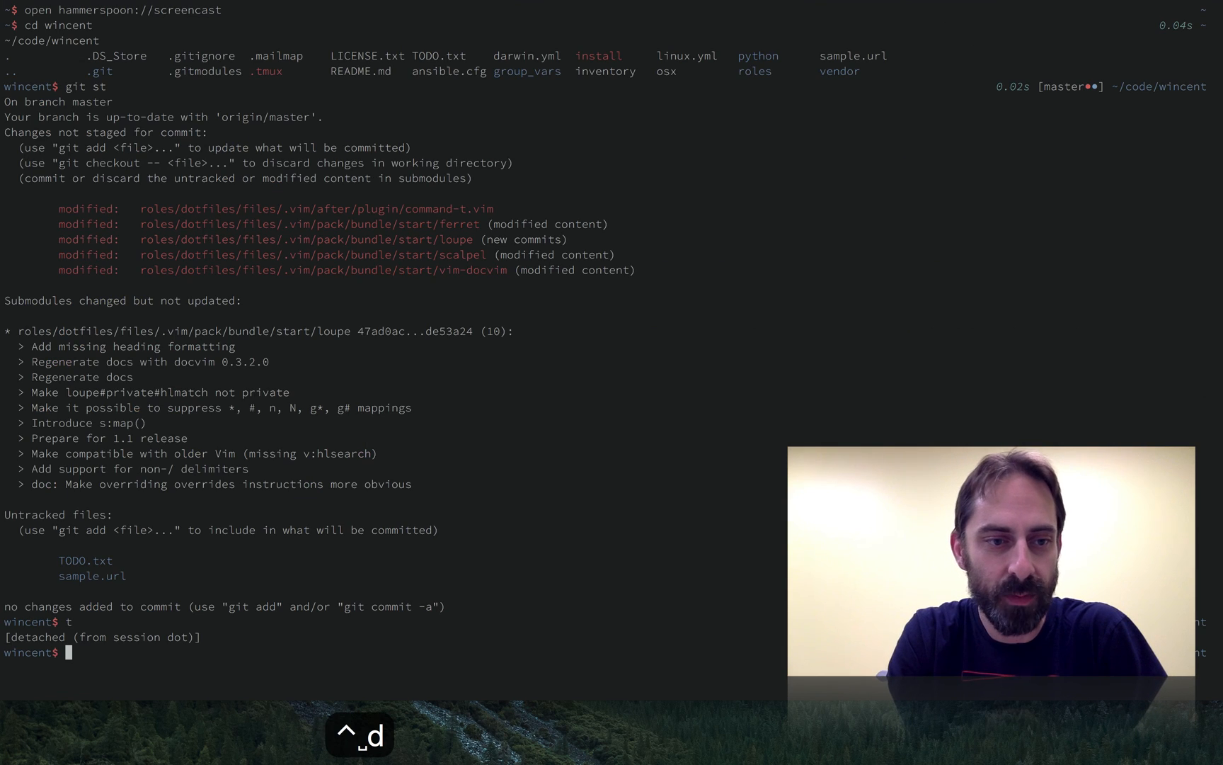
Clear the screen, rerun the pasted tput italics test outside tmux, and type 'echo $TERM'.
key("ctrl+l")
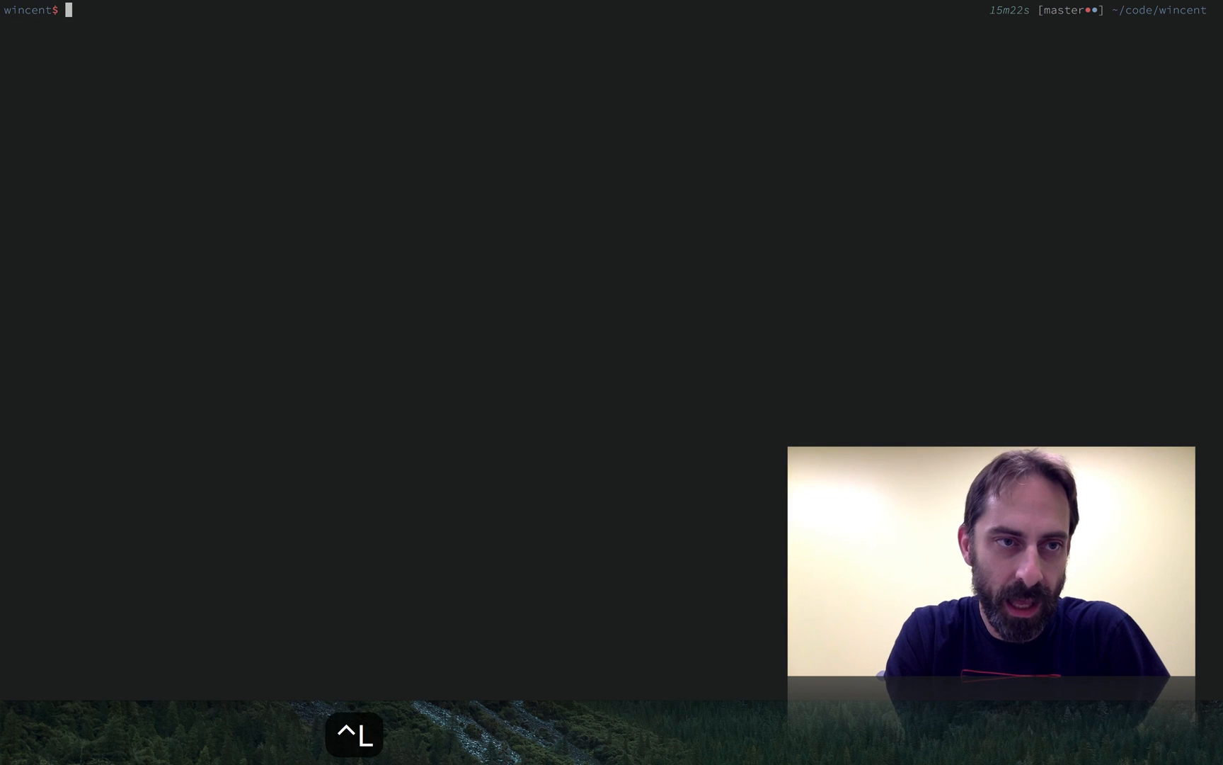
key("cmd+v")
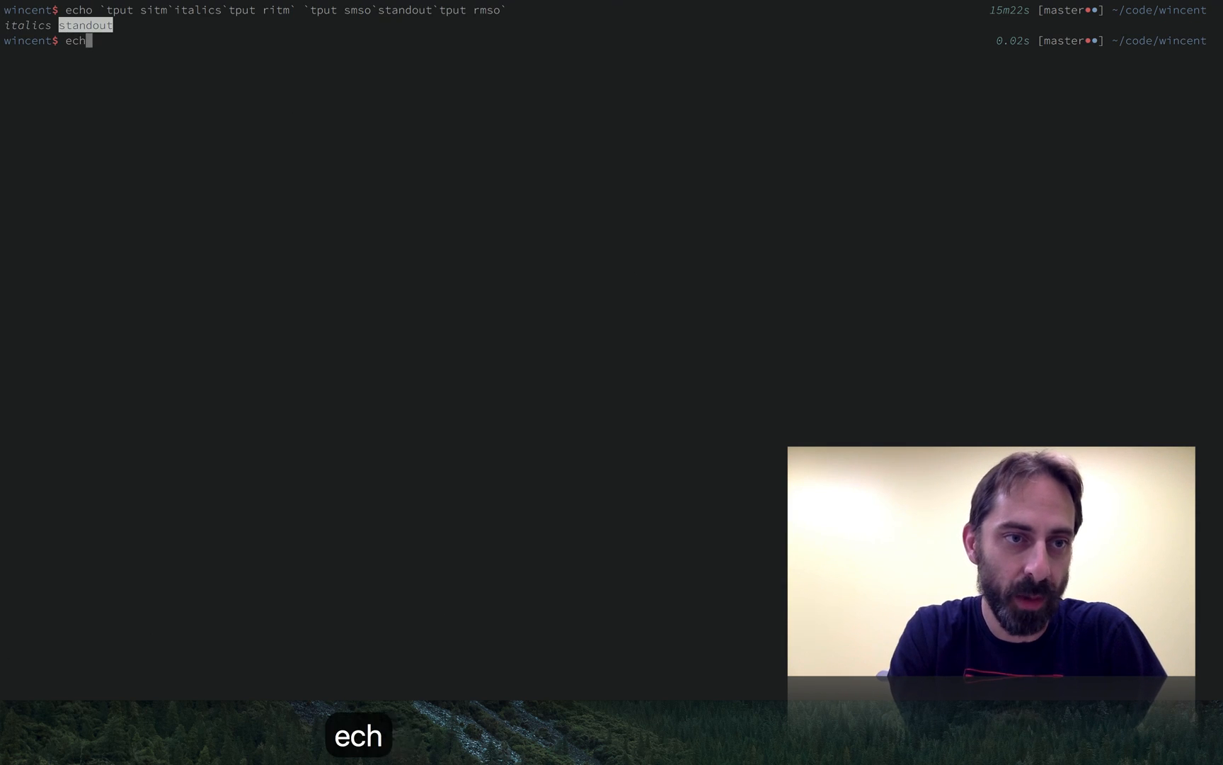
type("echo $TERM")
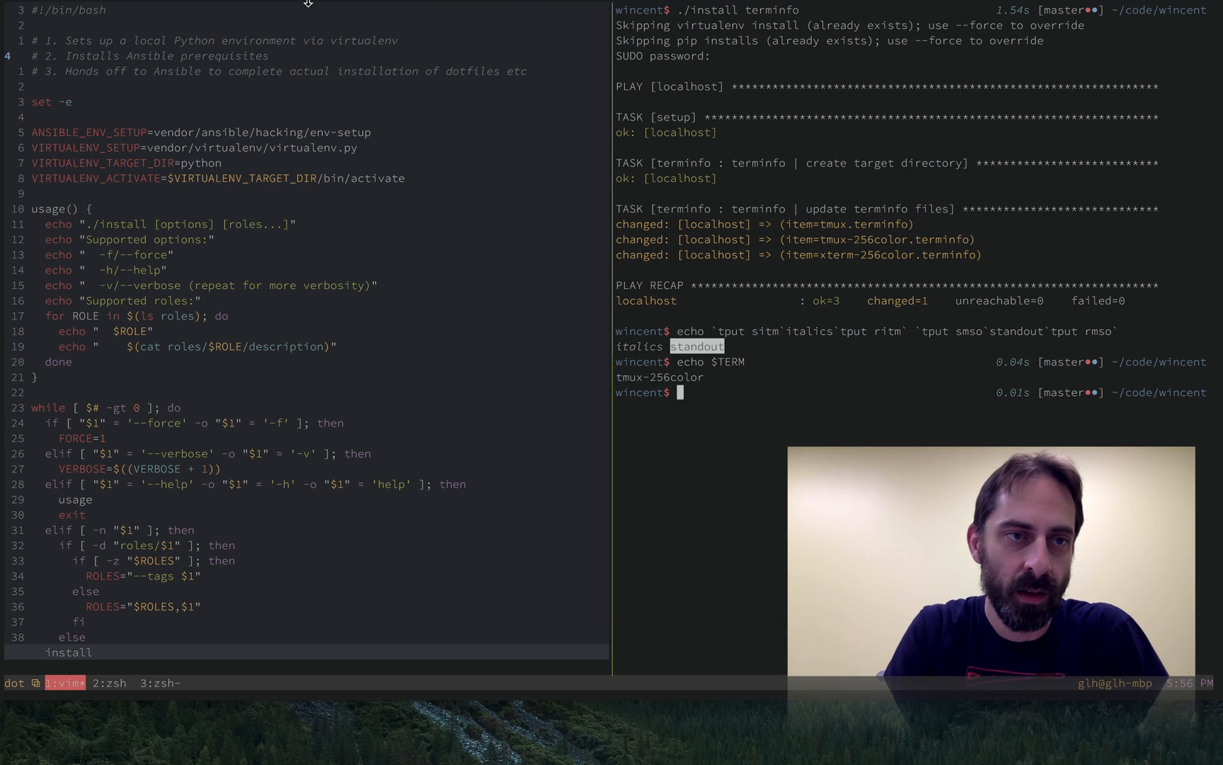
Confirm in iTerm2's profile Terminal preferences that the reported terminal type is xterm-256color.
left_click(68, 9)
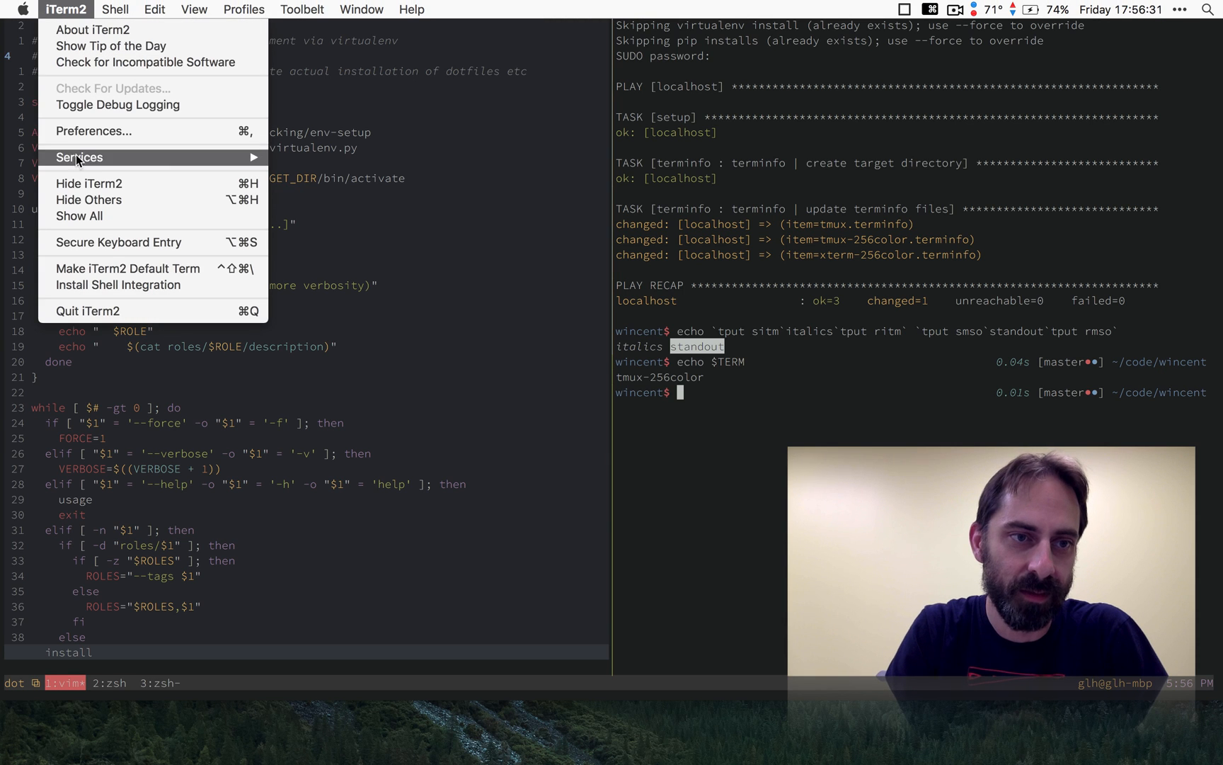
left_click(93, 131)
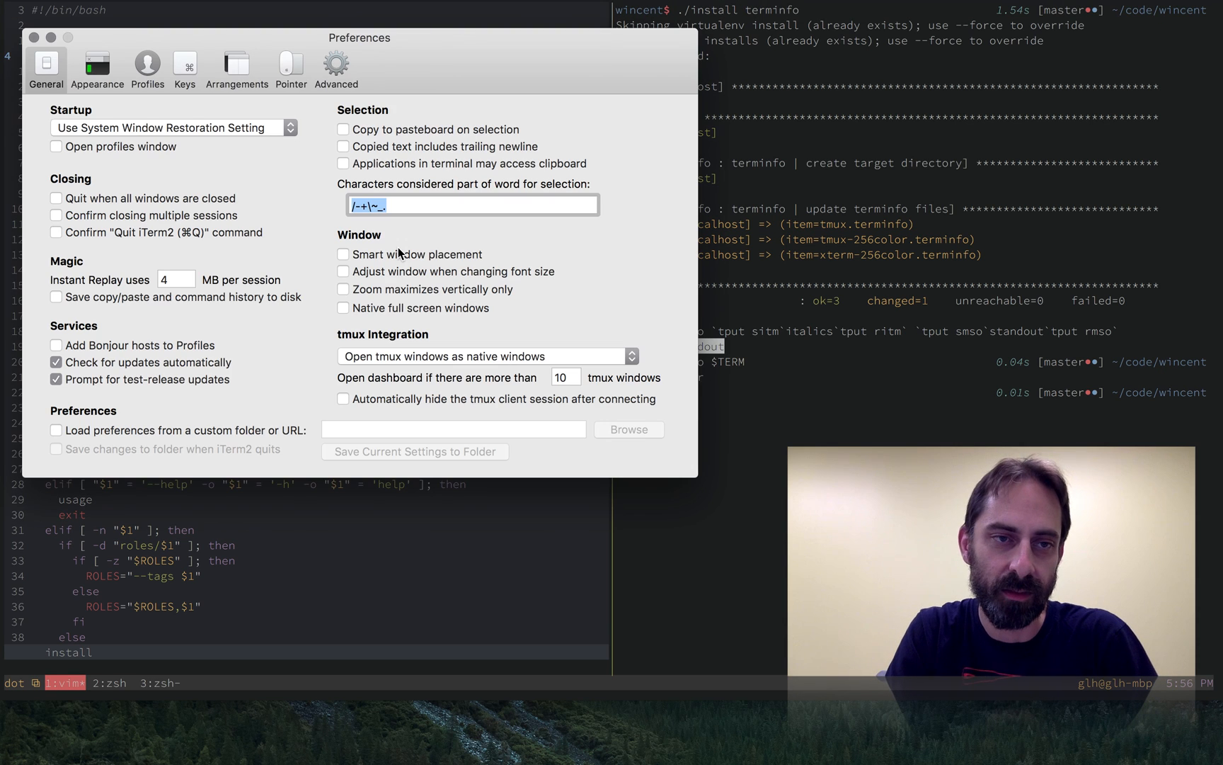
mouse_move(275, 149)
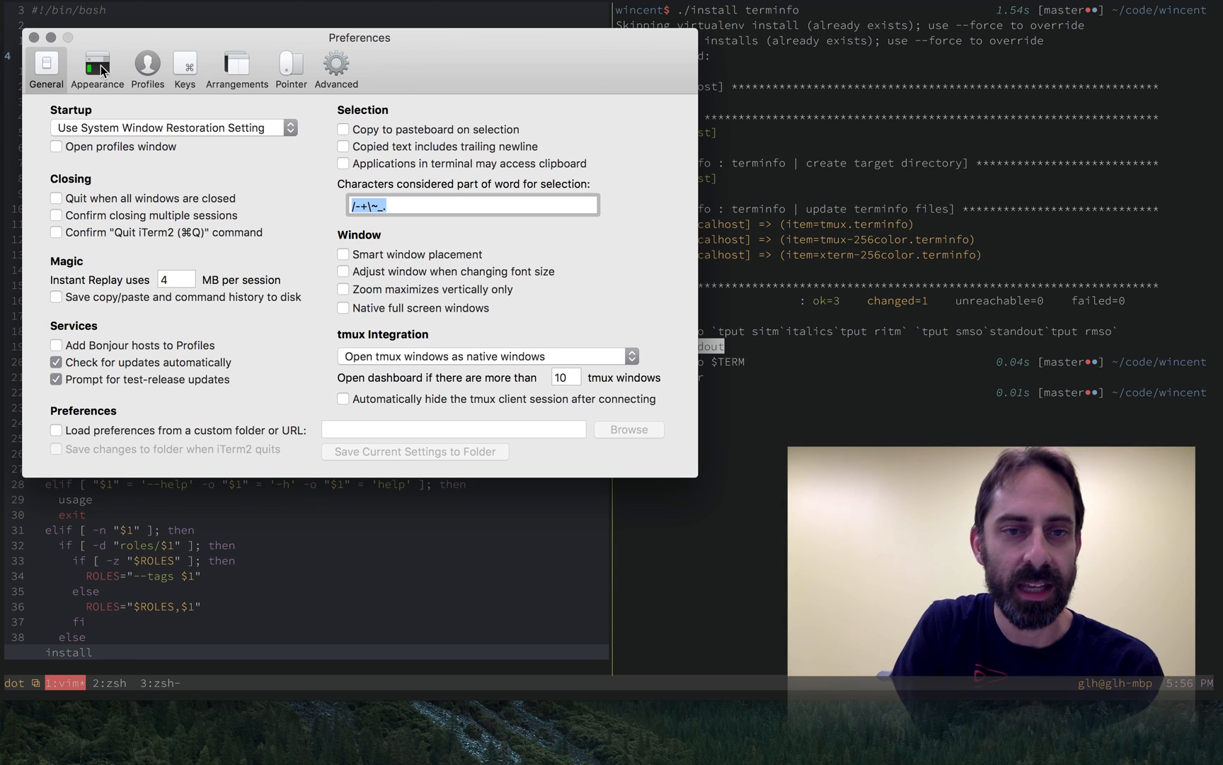
left_click(90, 64)
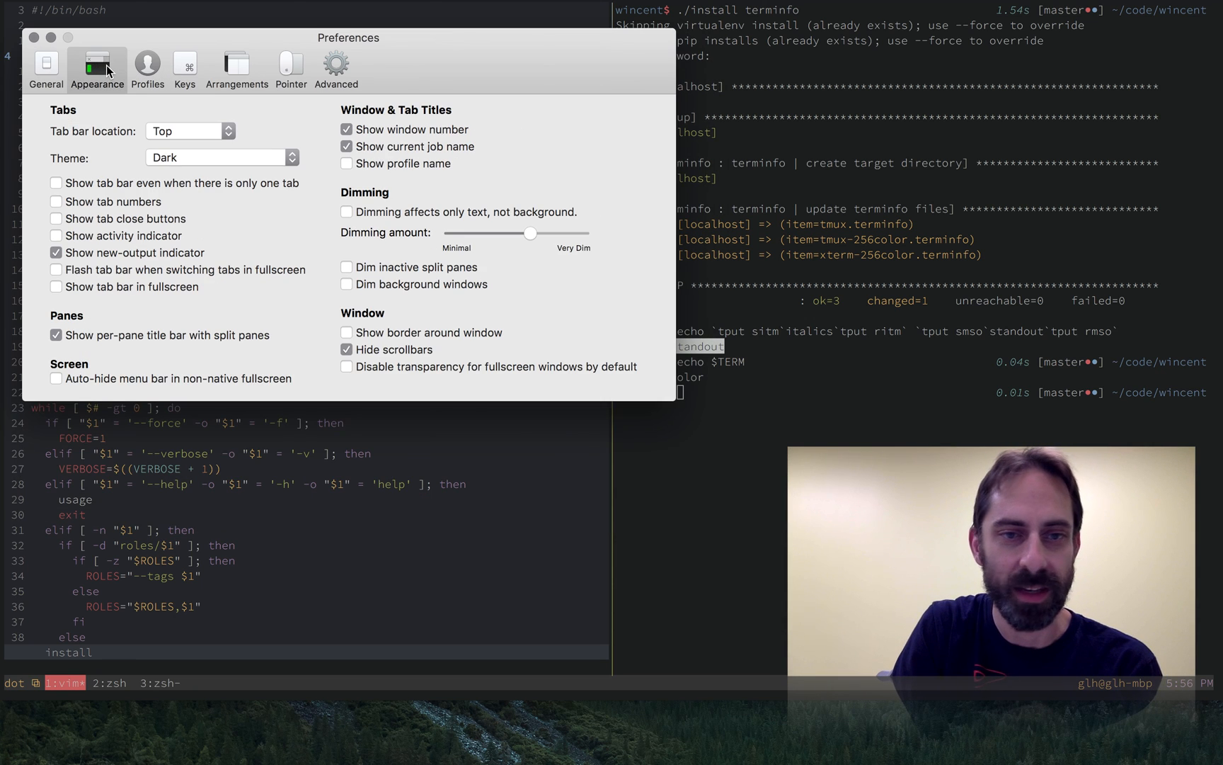
left_click(146, 64)
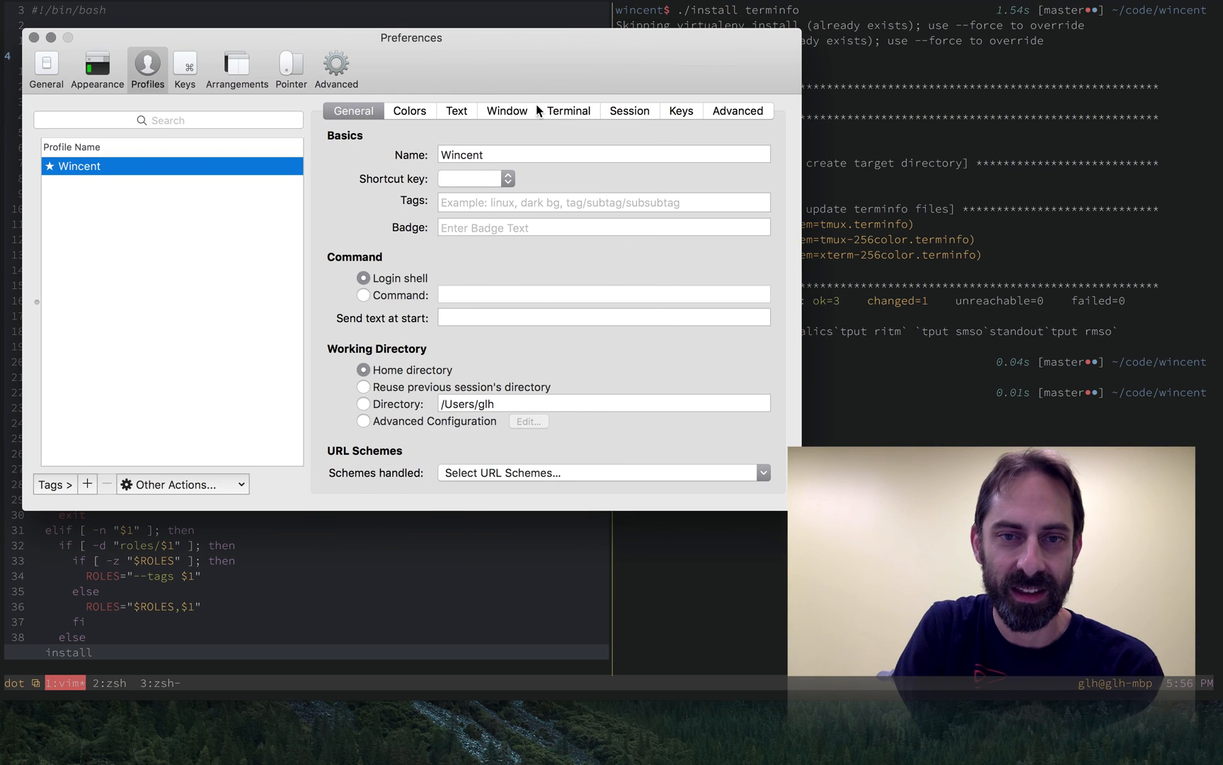
left_click(569, 111)
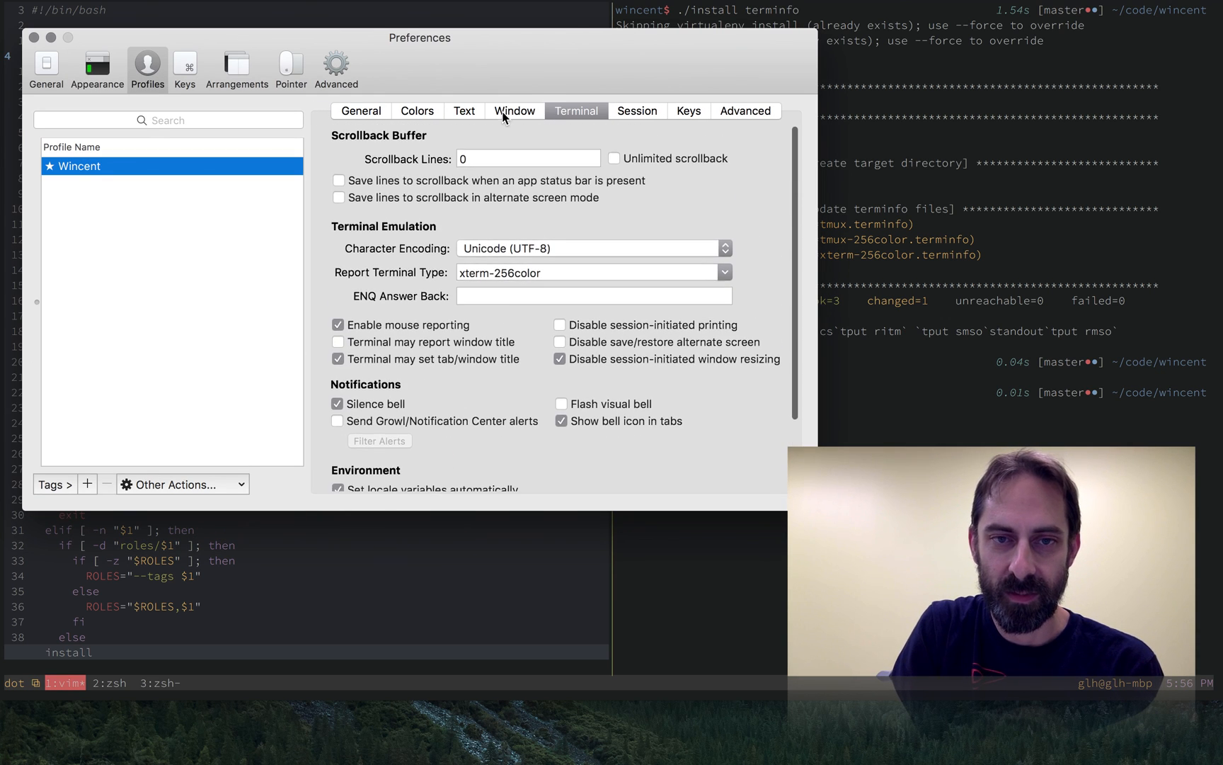
left_click(456, 110)
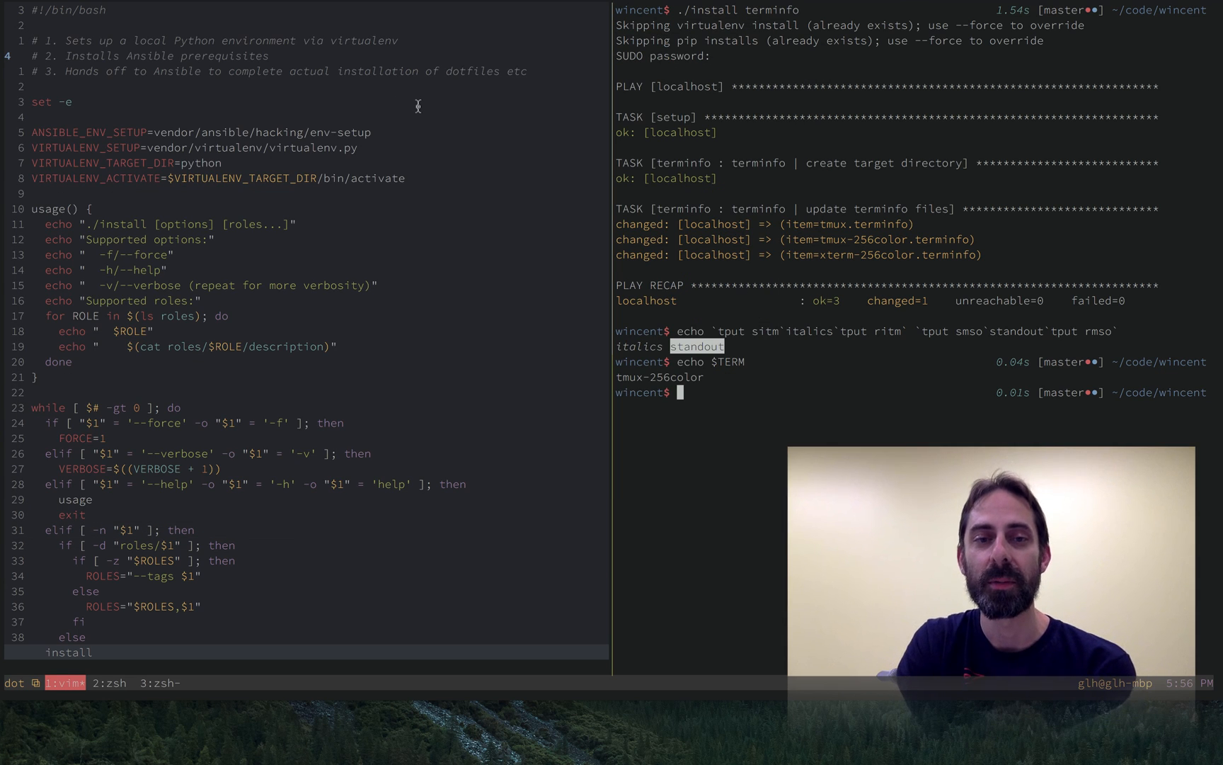
left_click(959, 9)
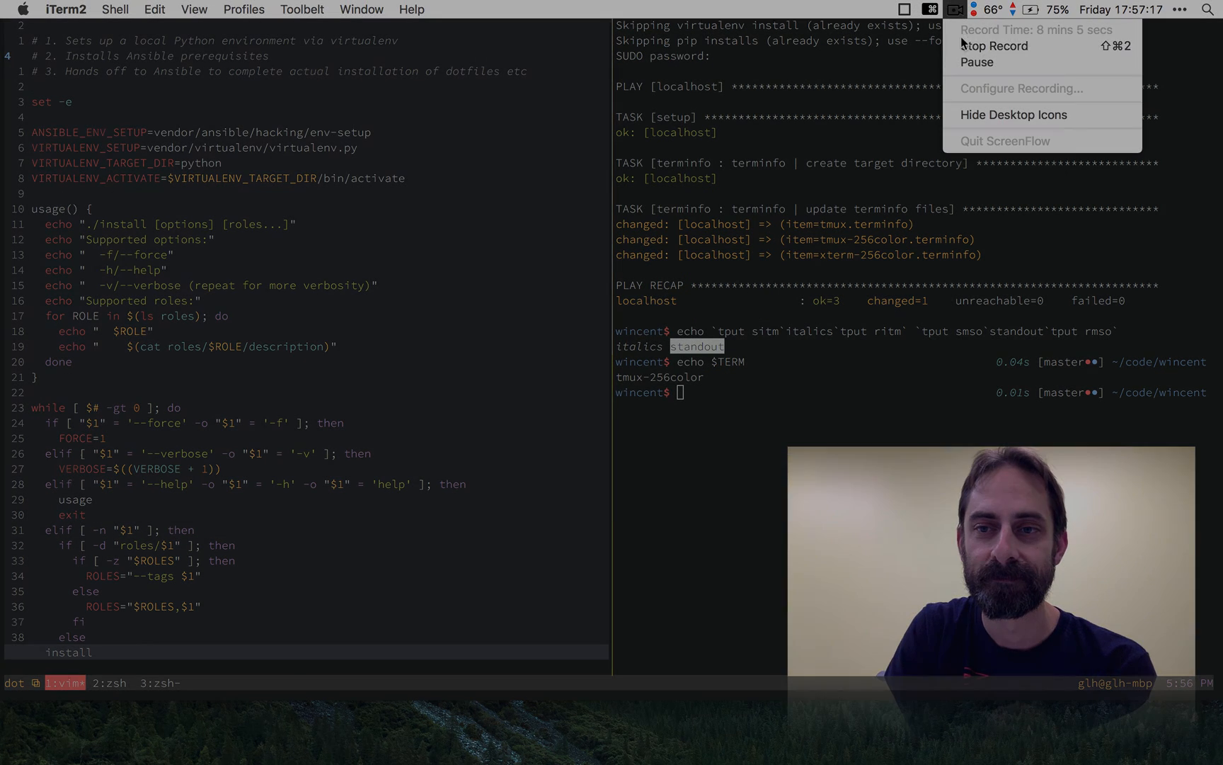